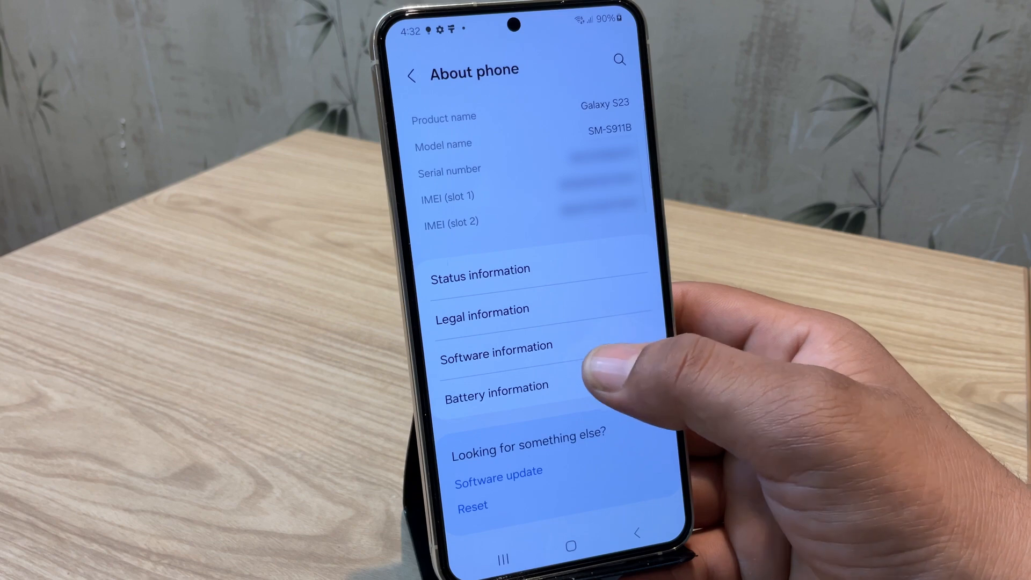
Enable developer mode from Software information's Build number and enter Developer options
click(496, 345)
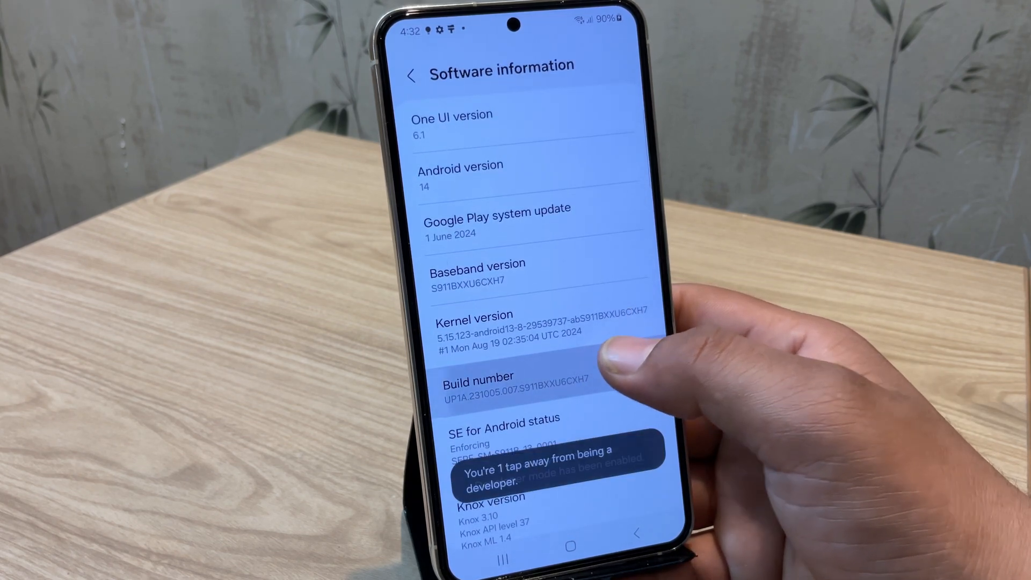
click(478, 384)
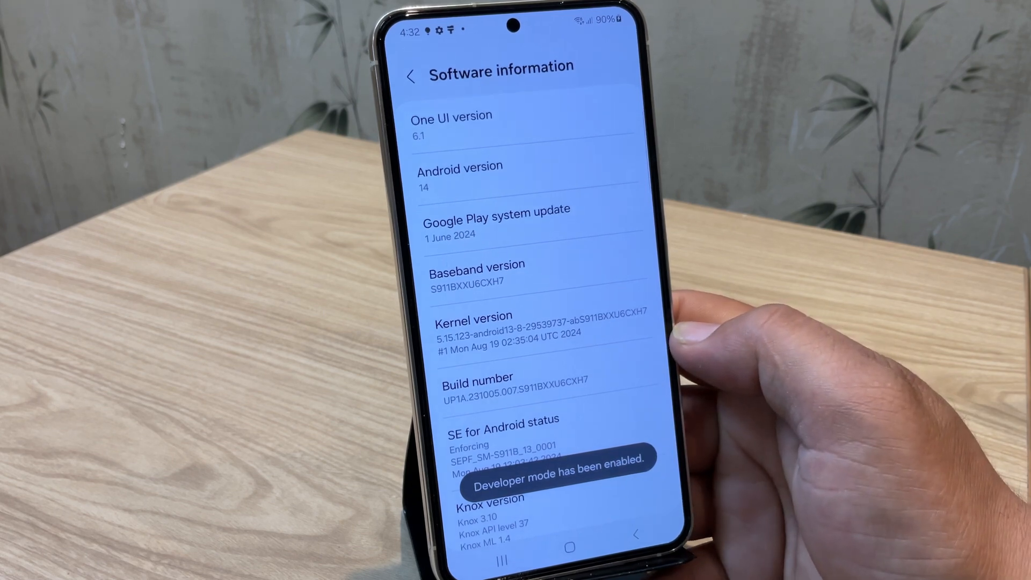
click(411, 77)
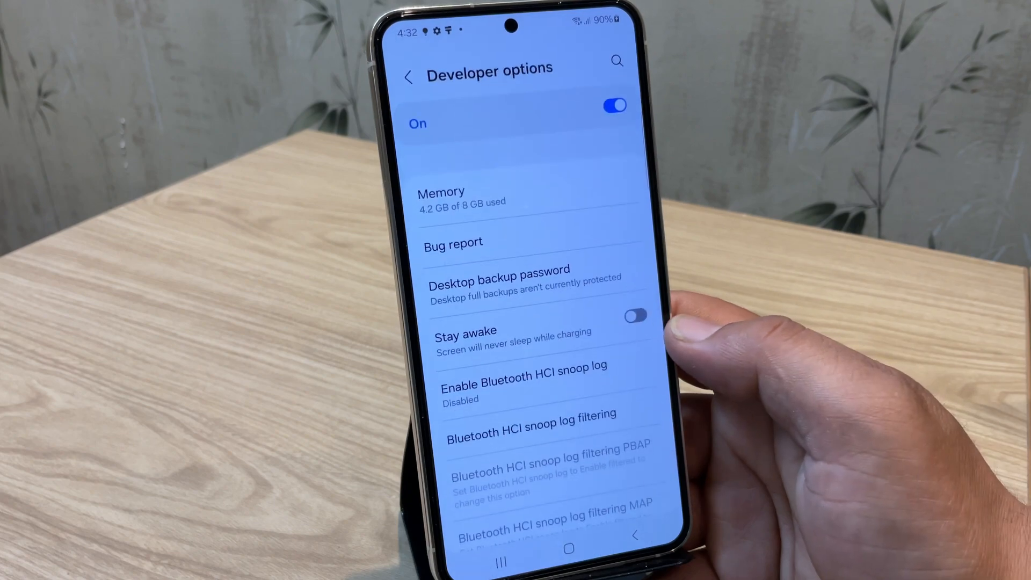
Switch on OEM unlocking and USB debugging in Developer options
scroll(down, 3)
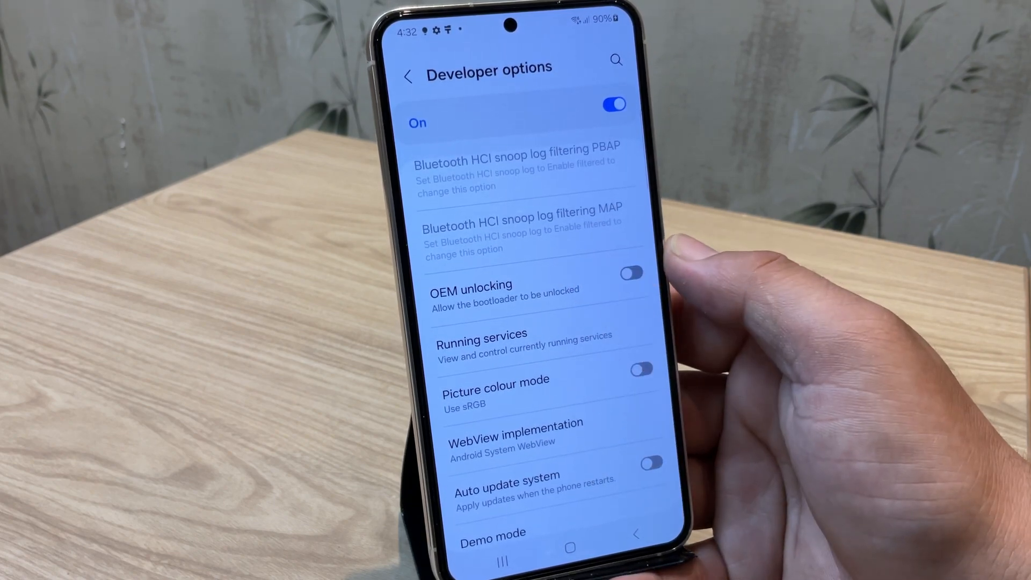
click(631, 273)
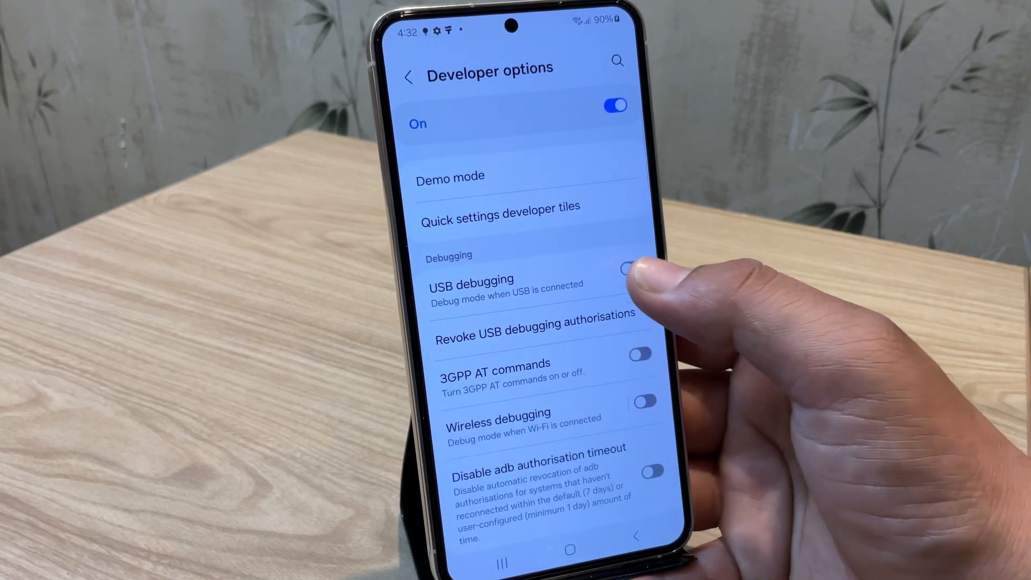
click(630, 269)
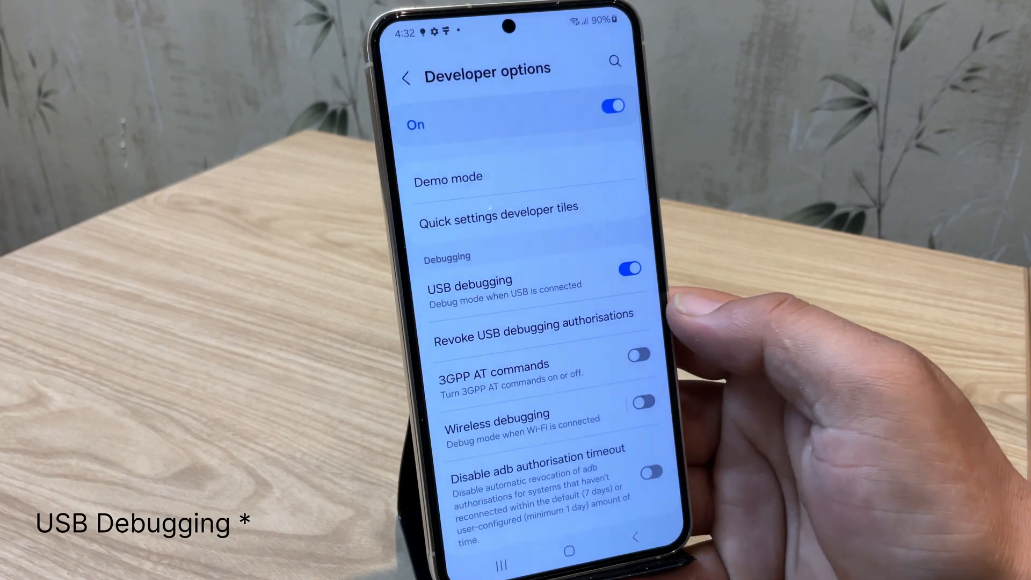
scroll(down, 3)
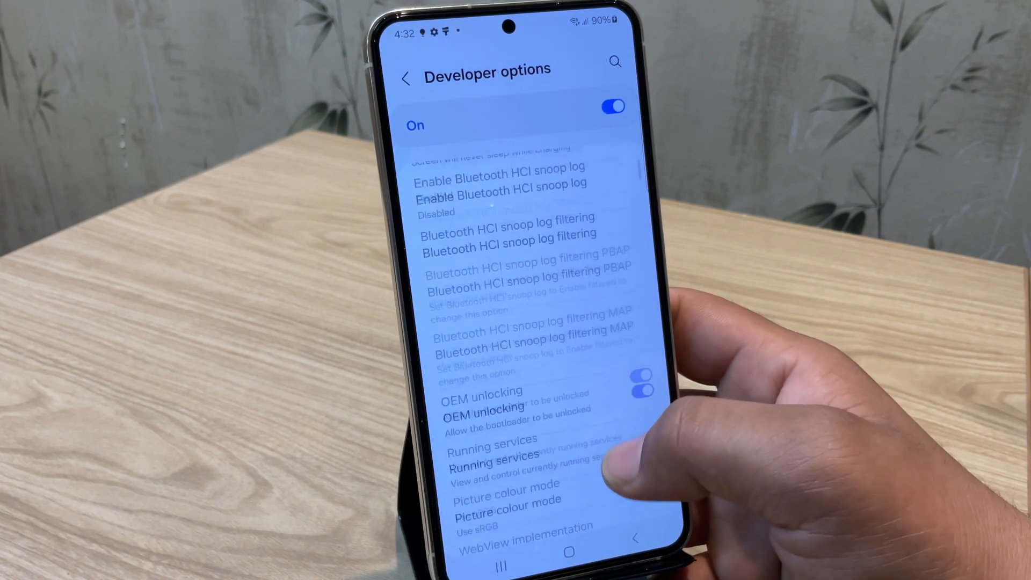
Set the phone's screen lock type to None under Lock screen settings
click(406, 77)
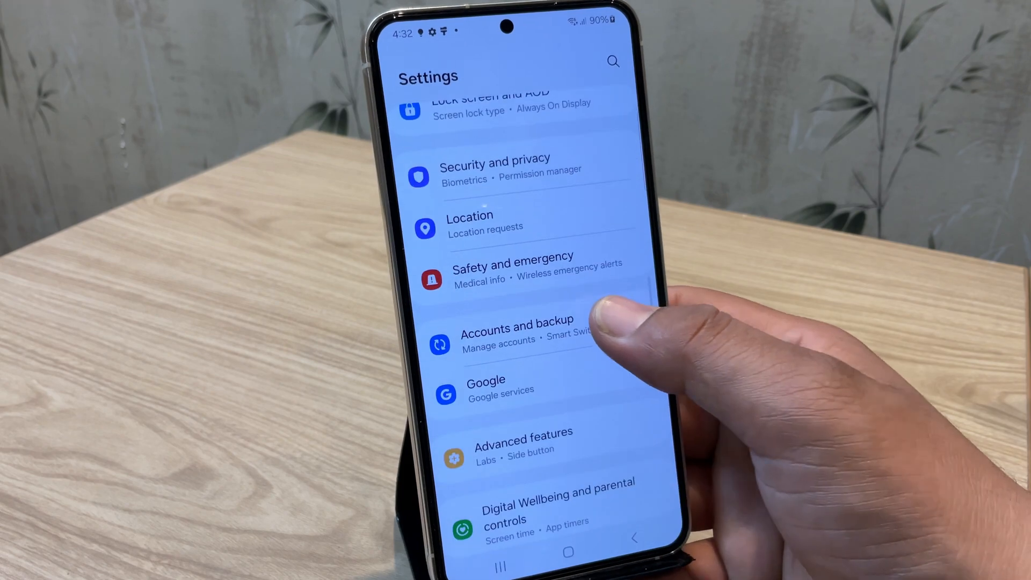
click(518, 336)
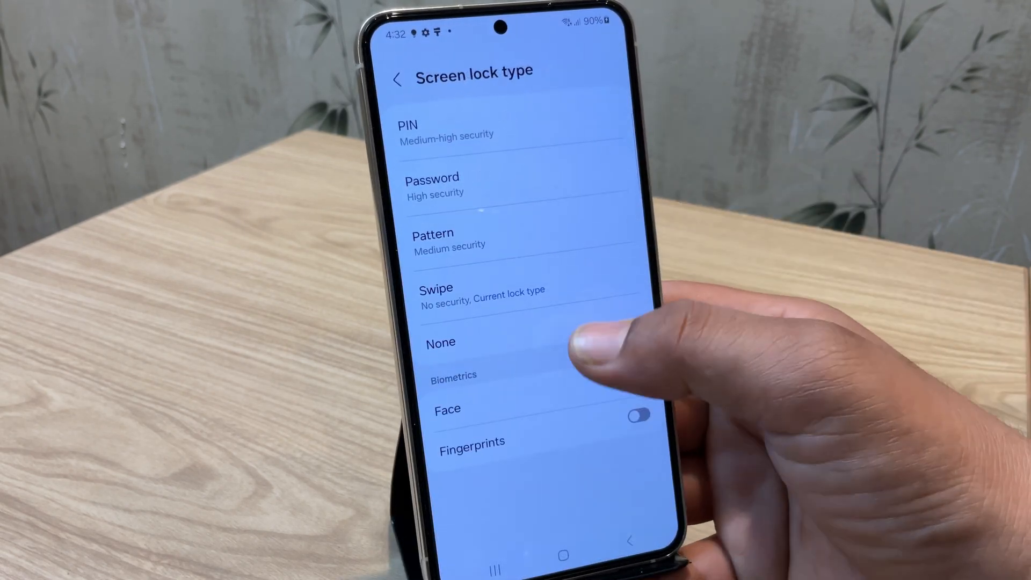
click(441, 343)
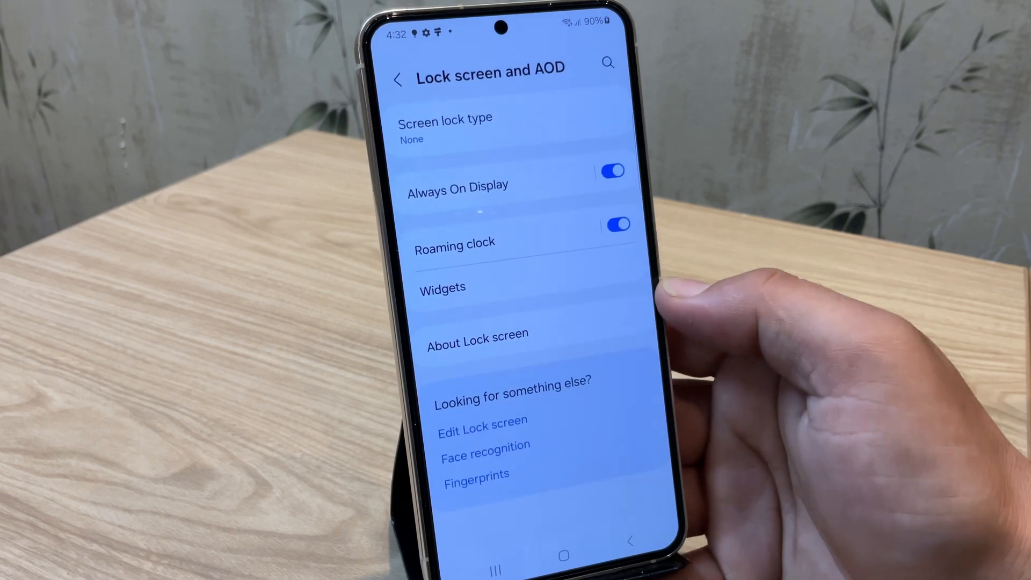
click(397, 79)
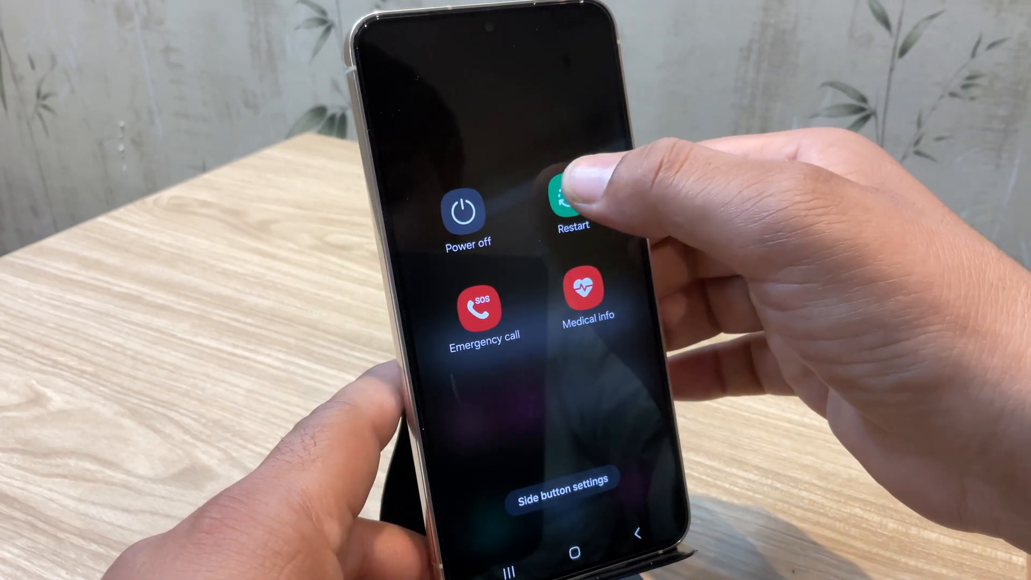
Restart into download mode and confirm device (bootloader) unlock with Volume Up
click(569, 213)
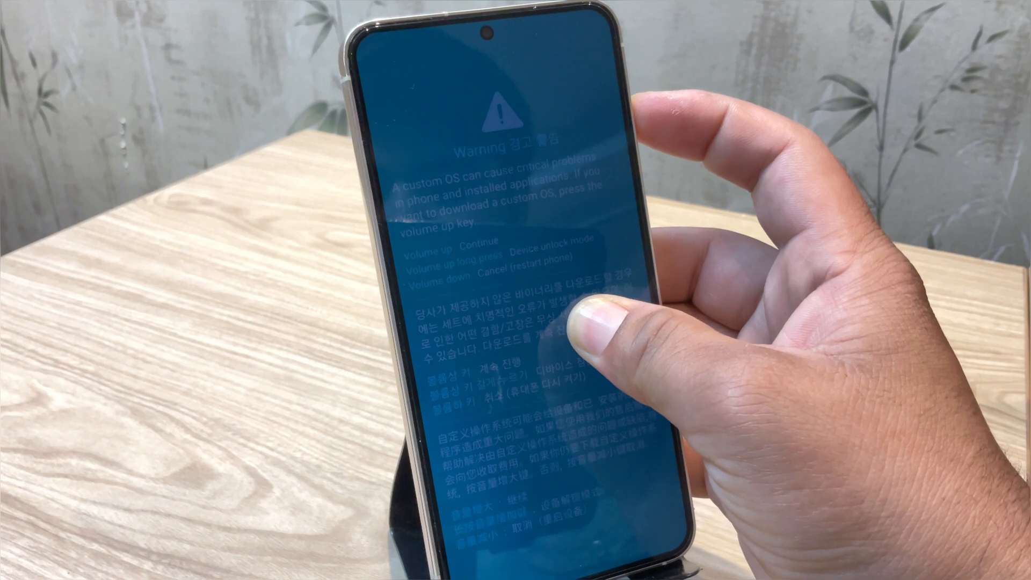
key(volumeup)
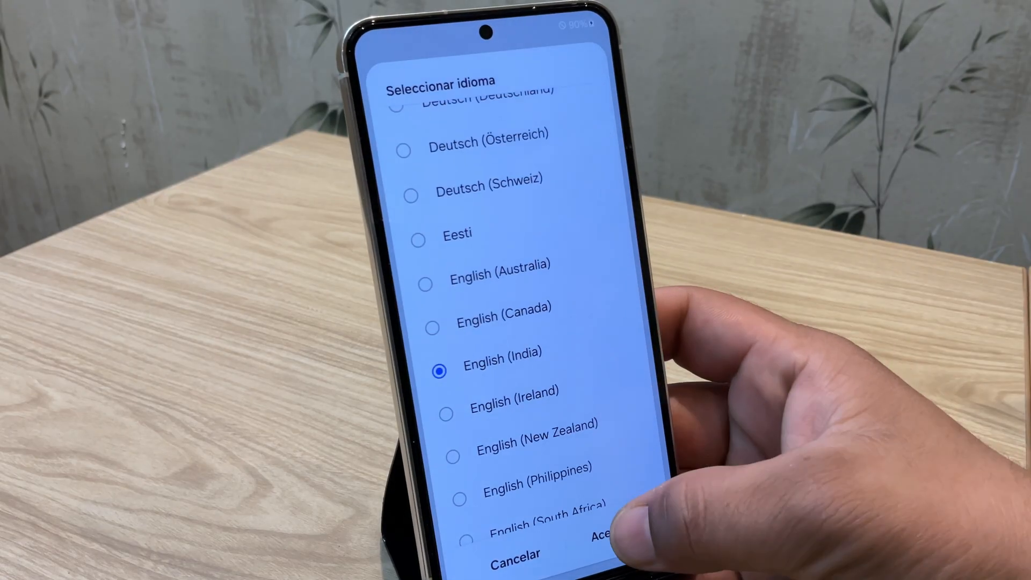
Finish setup with English (India) and light mode, then enter Settings
click(601, 533)
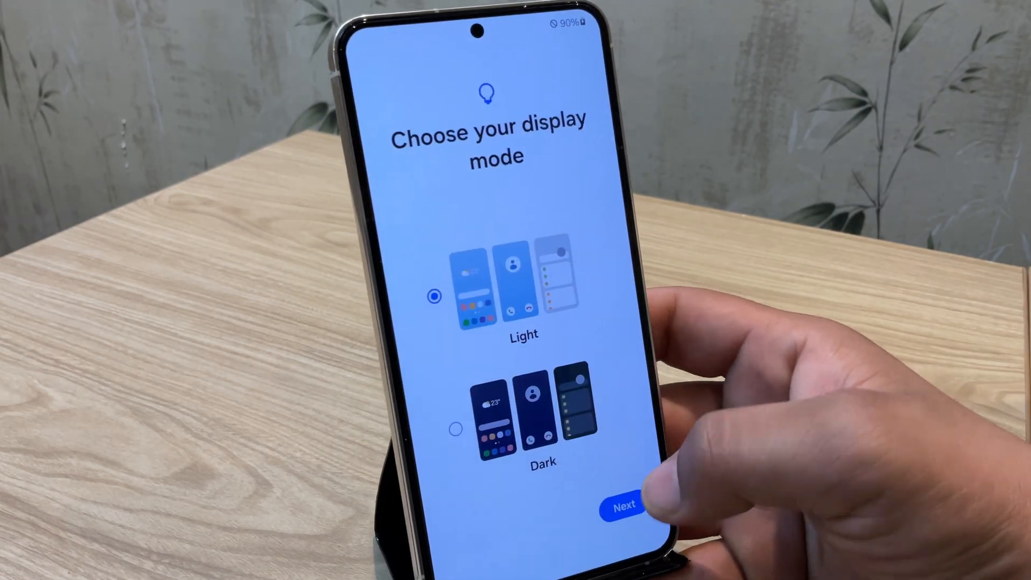
click(621, 505)
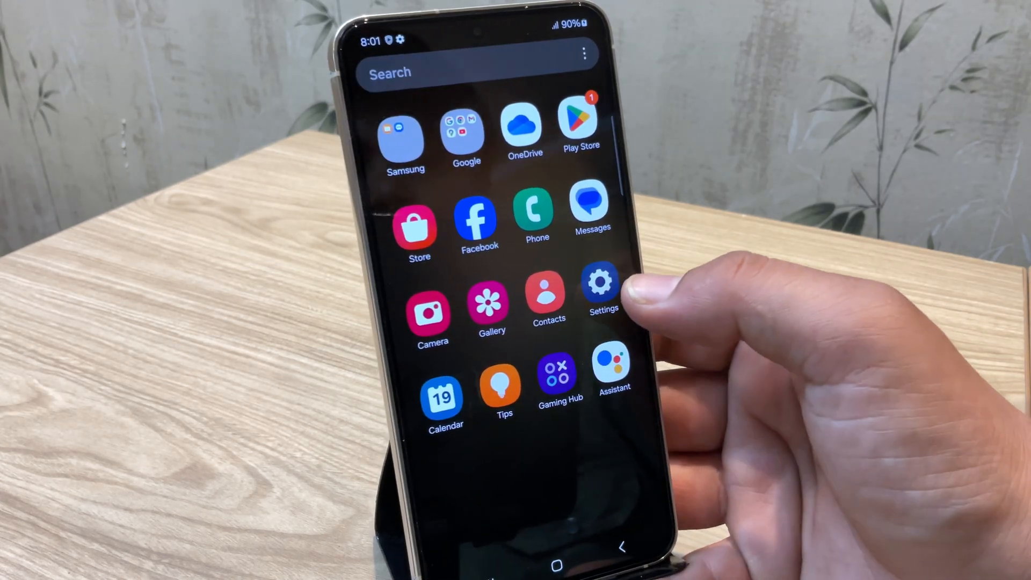
click(600, 291)
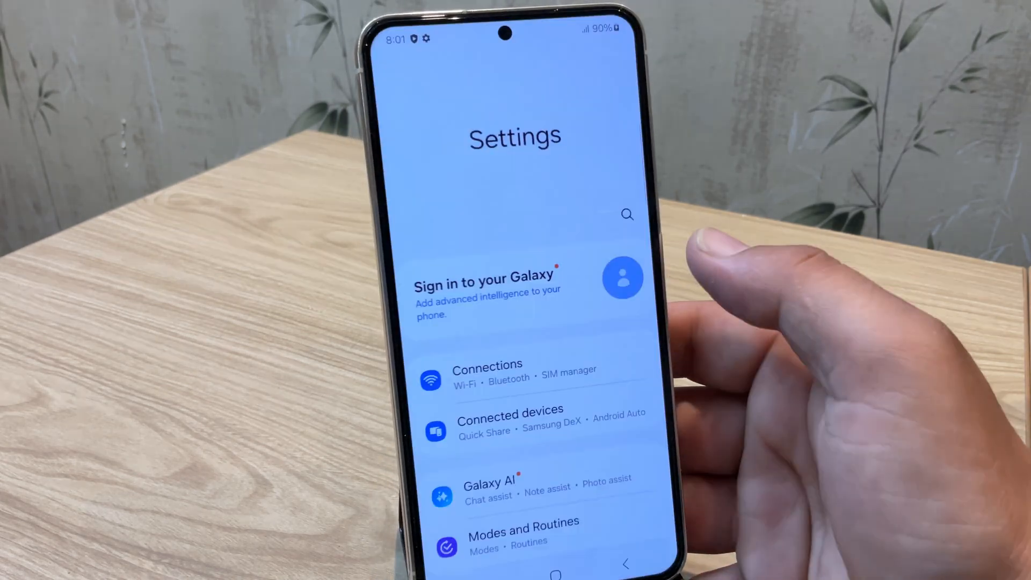
Re-enable developer mode and check OEM unlocking shows bootloader already unlocked
scroll(down, 3)
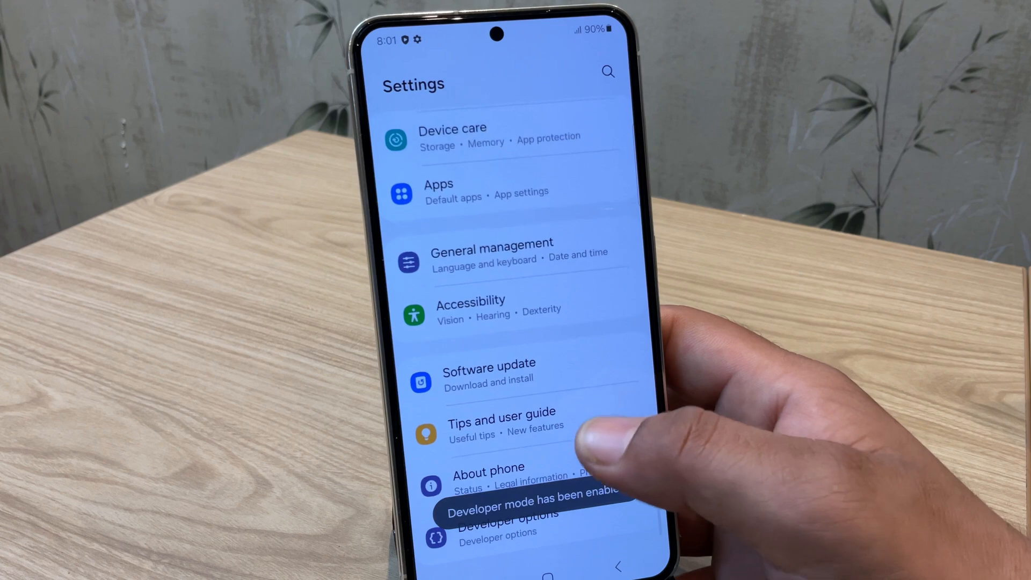
click(497, 525)
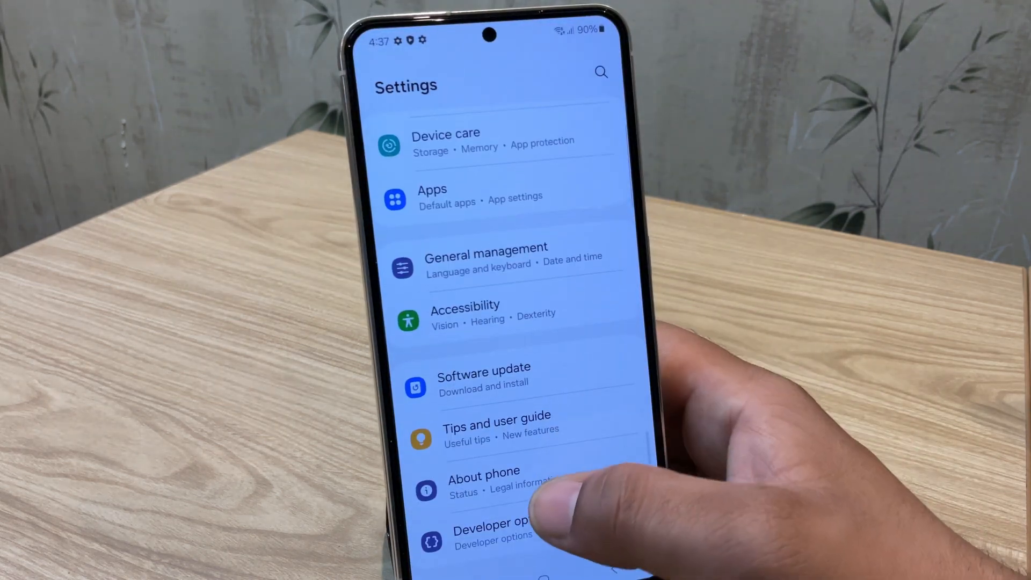
click(493, 529)
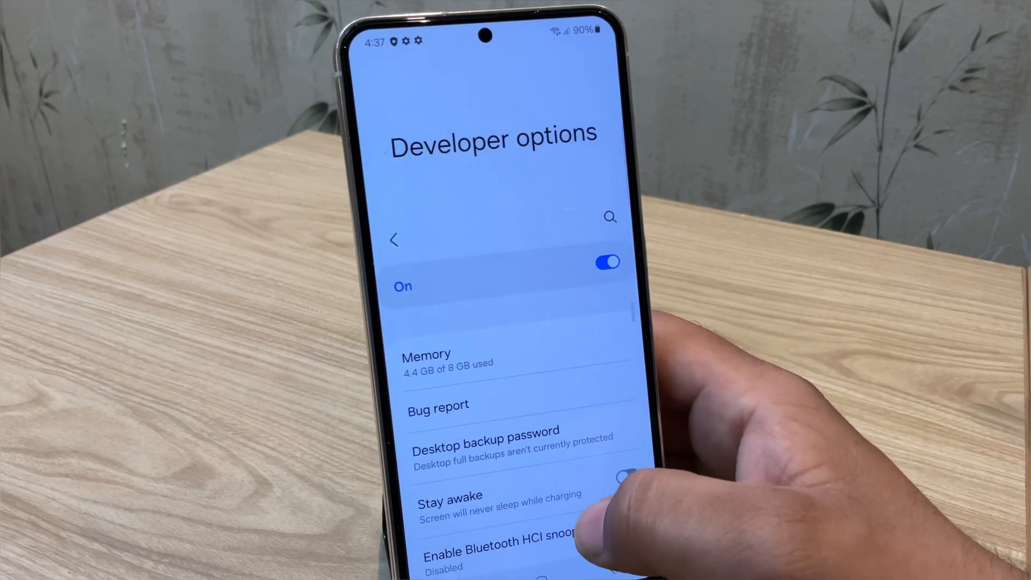
scroll(down, 3)
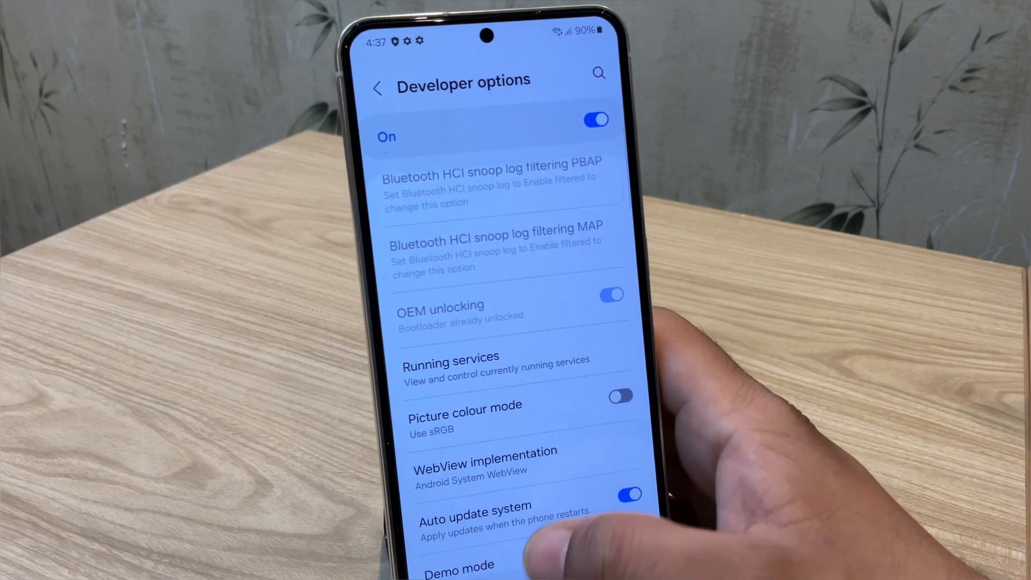
scroll(down, 3)
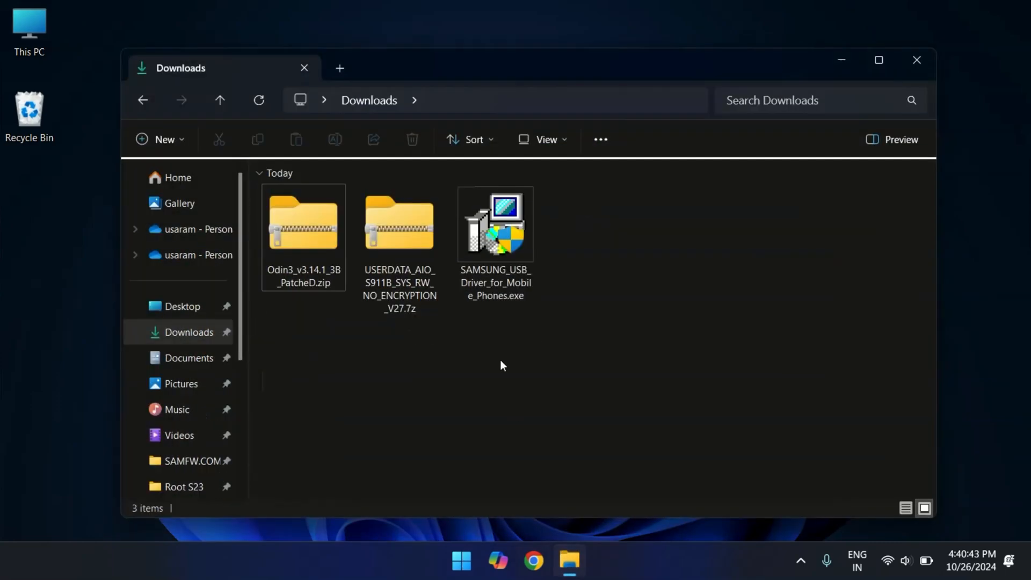
mouse_move(595, 315)
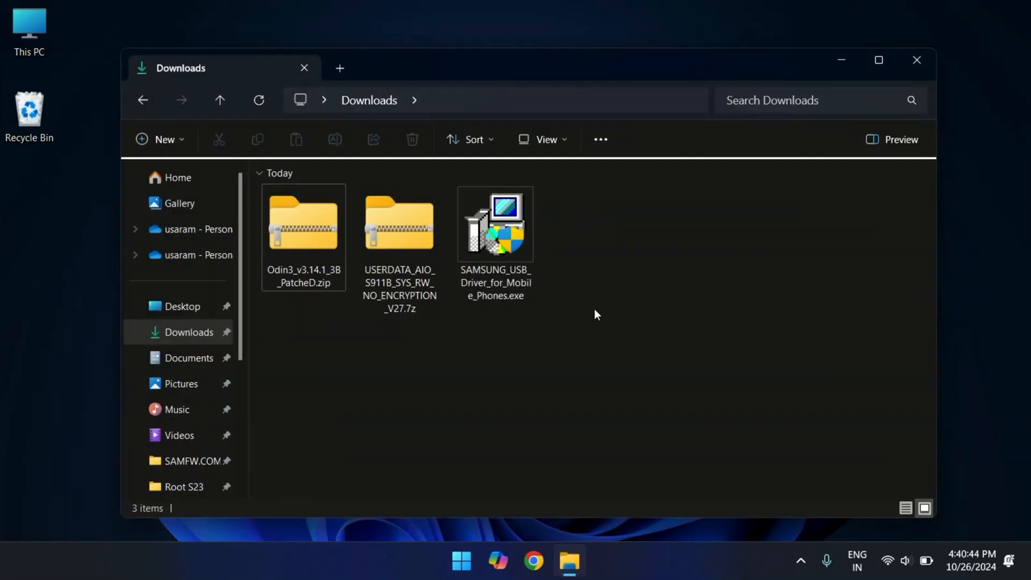
Review the three downloads: Odin3 archive, USERDATA archive and Samsung USB driver installer
key(ctrl+a)
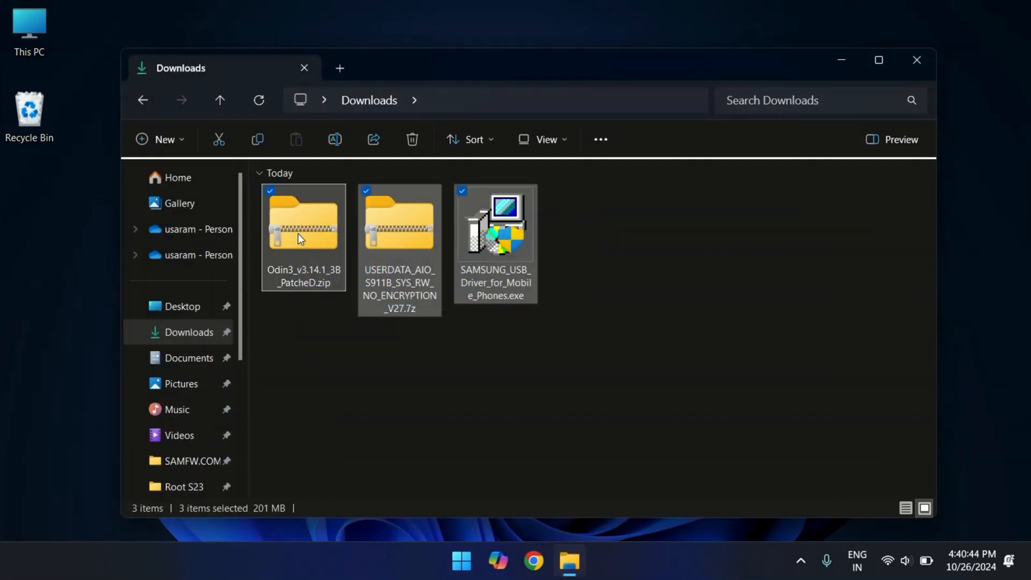
mouse_move(309, 270)
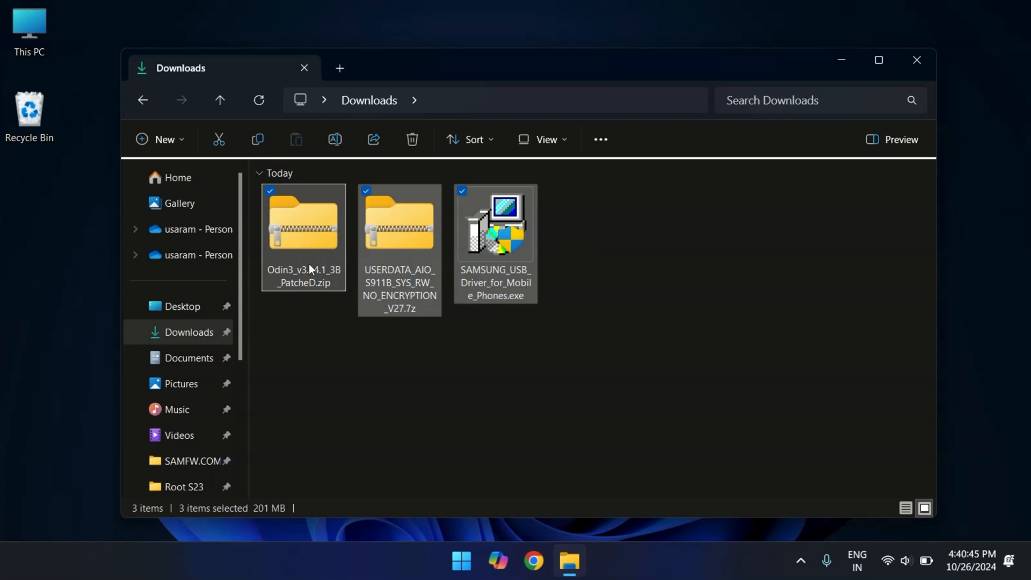
click(303, 224)
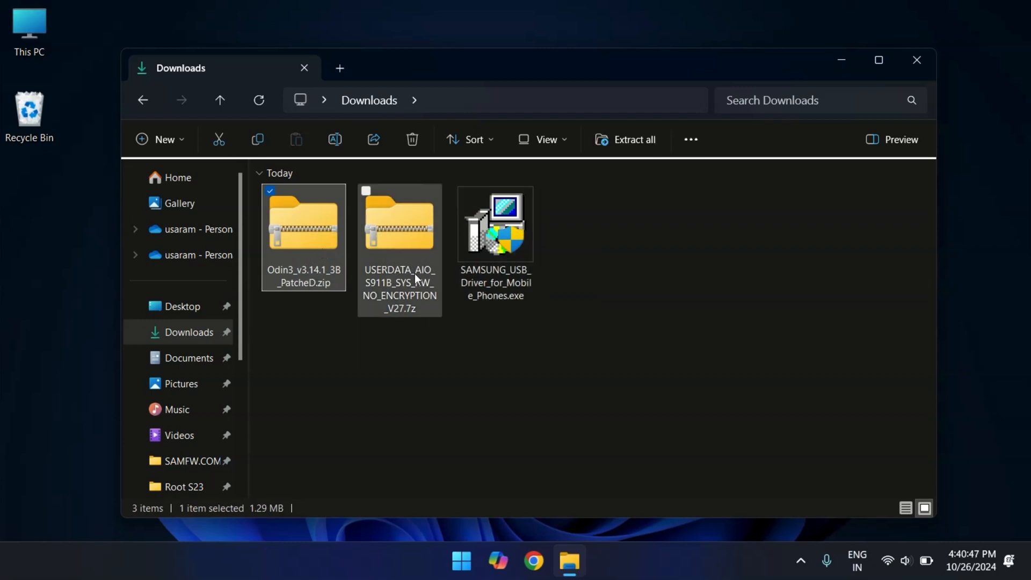
click(400, 224)
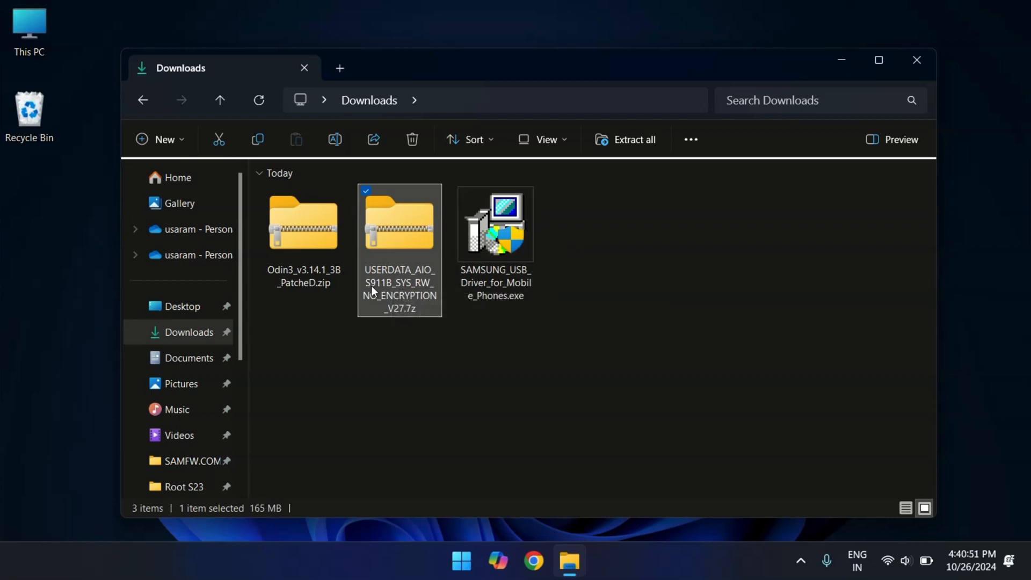
click(494, 223)
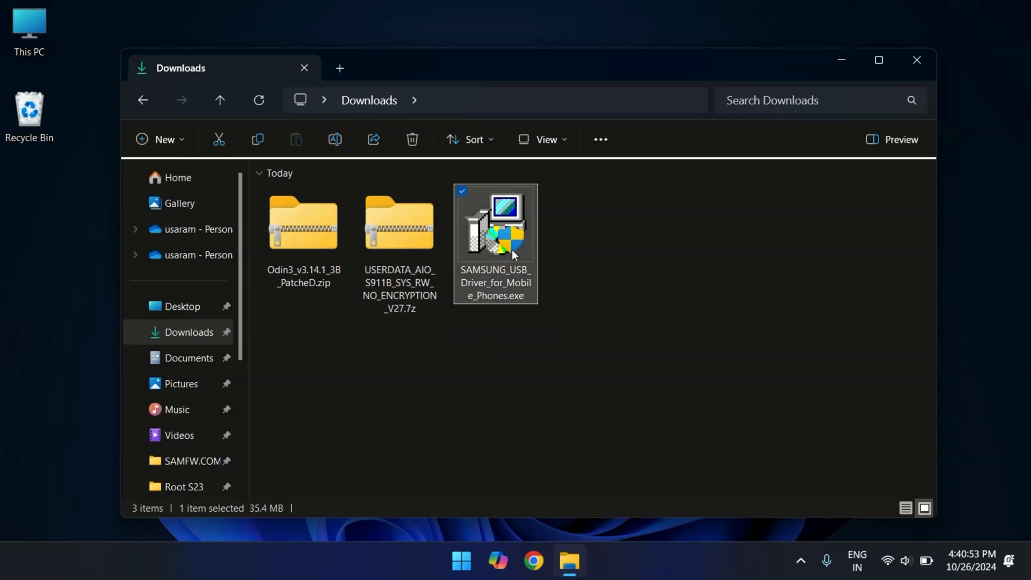
mouse_move(496, 257)
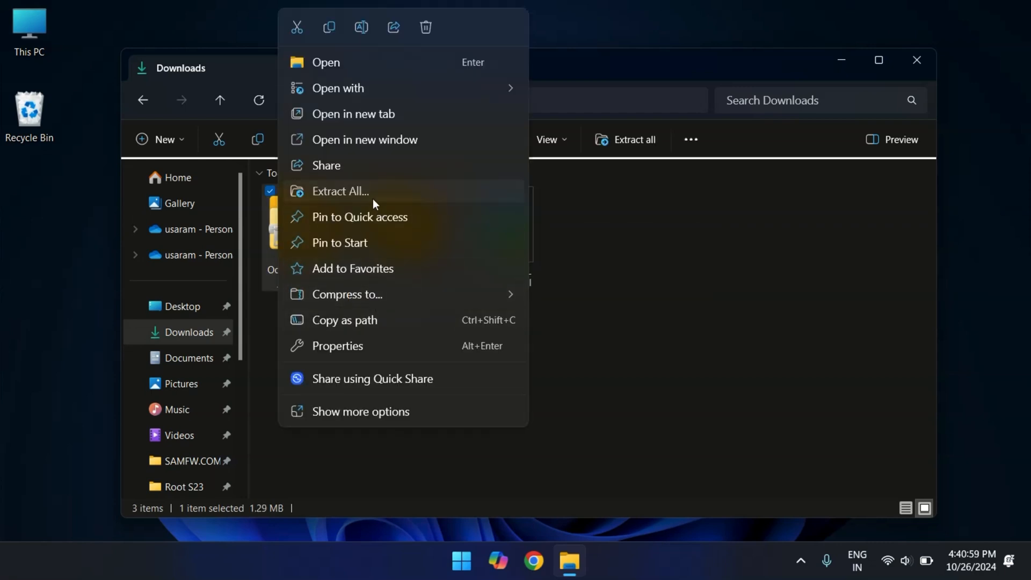
Extract the Odin3 and USERDATA archives into Downloads
click(340, 191)
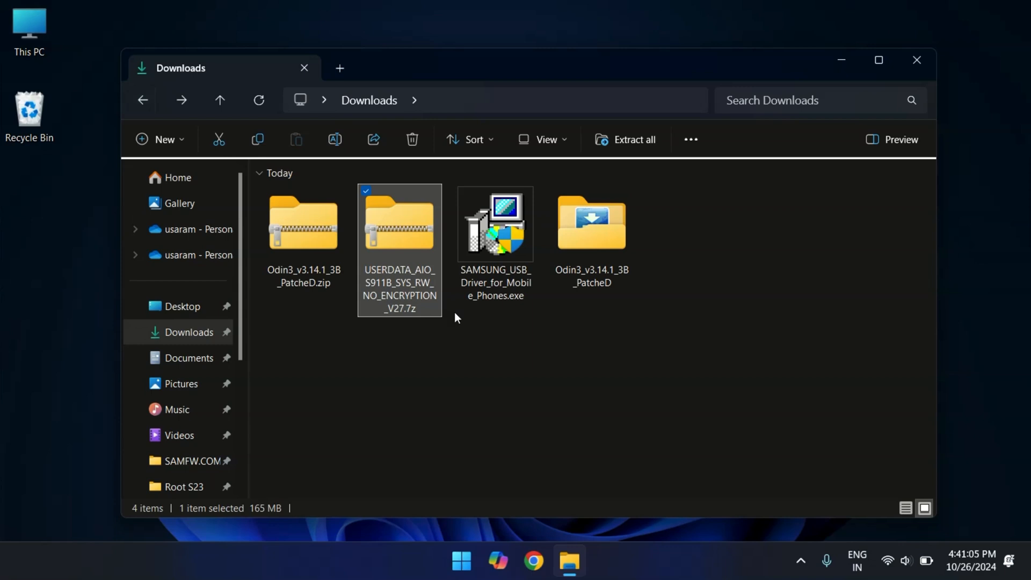
click(633, 140)
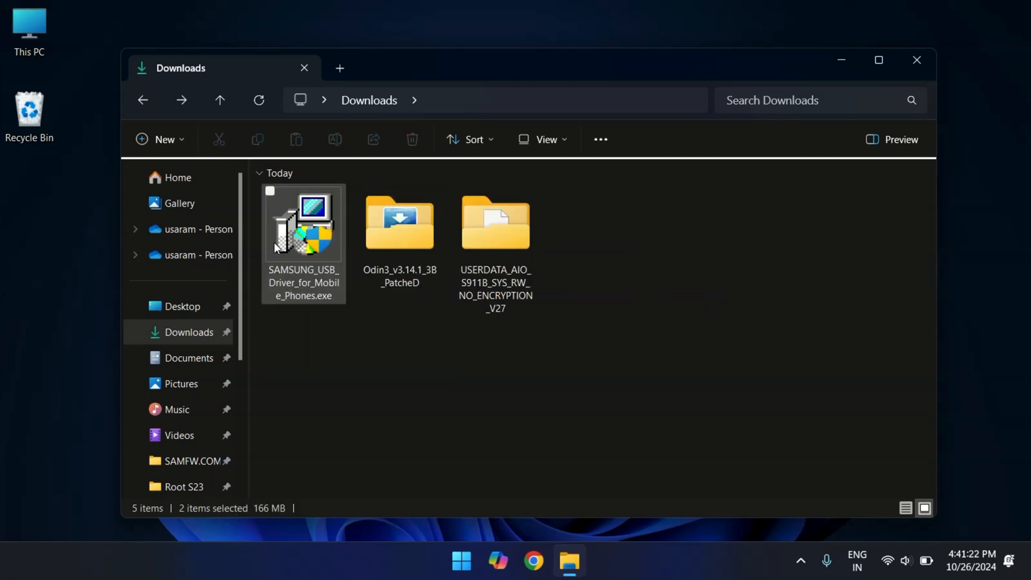
Run the Samsung USB driver installer and decline reinstalling the existing driver
right_click(303, 227)
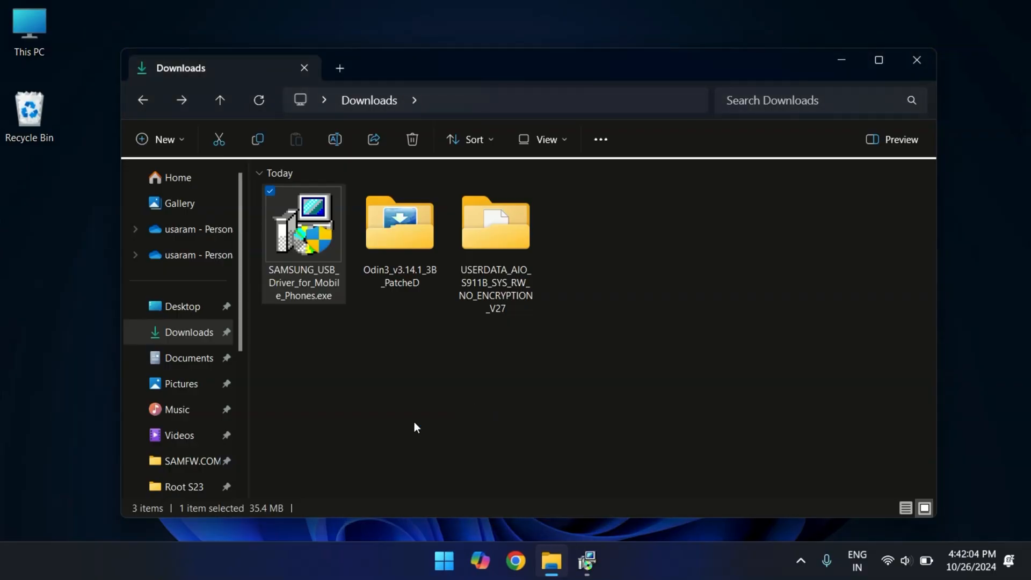
double_click(302, 224)
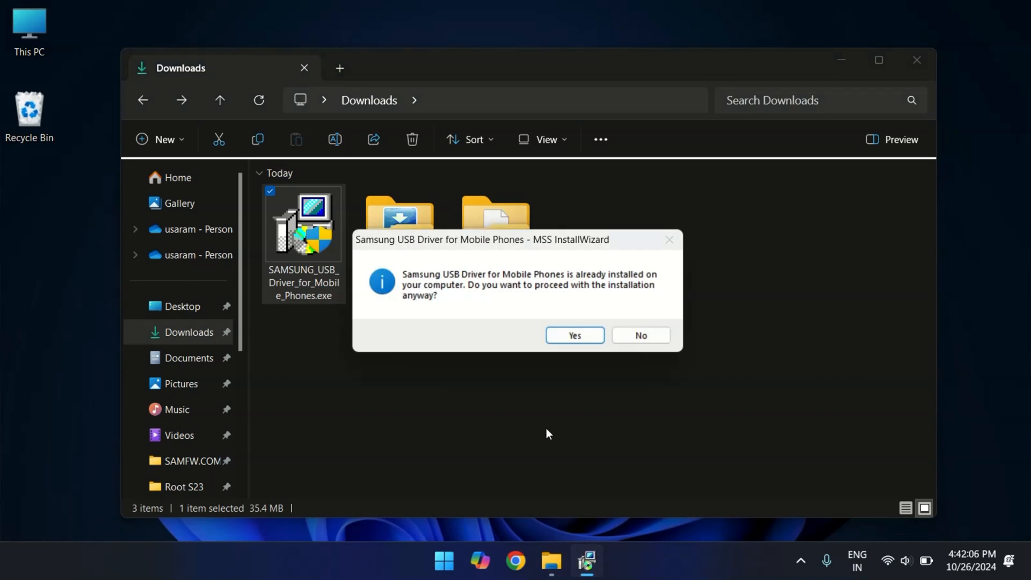
mouse_move(563, 280)
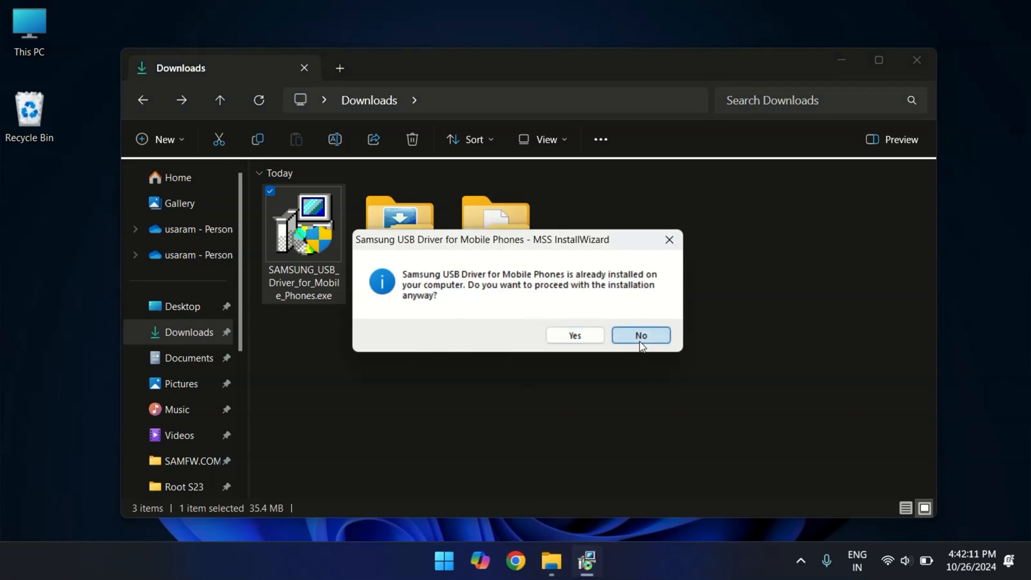
click(639, 335)
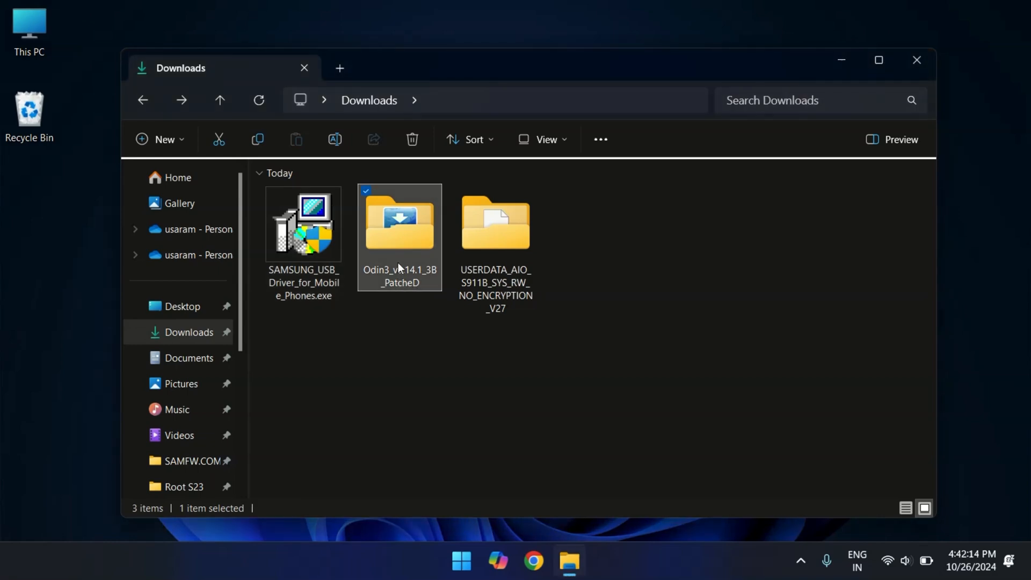
Launch Odin3 v3.14.1 from its extracted folder
double_click(400, 223)
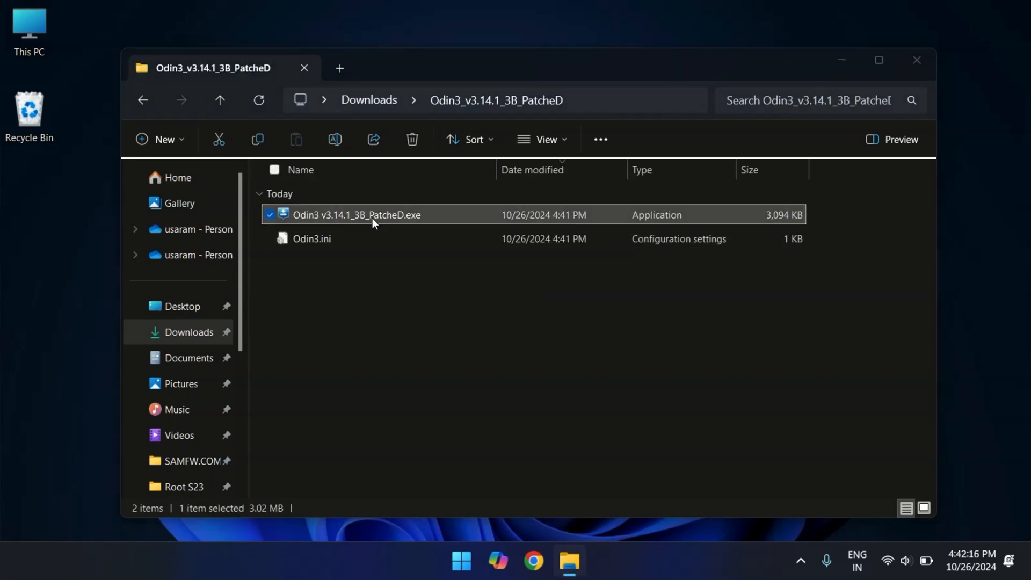
double_click(357, 215)
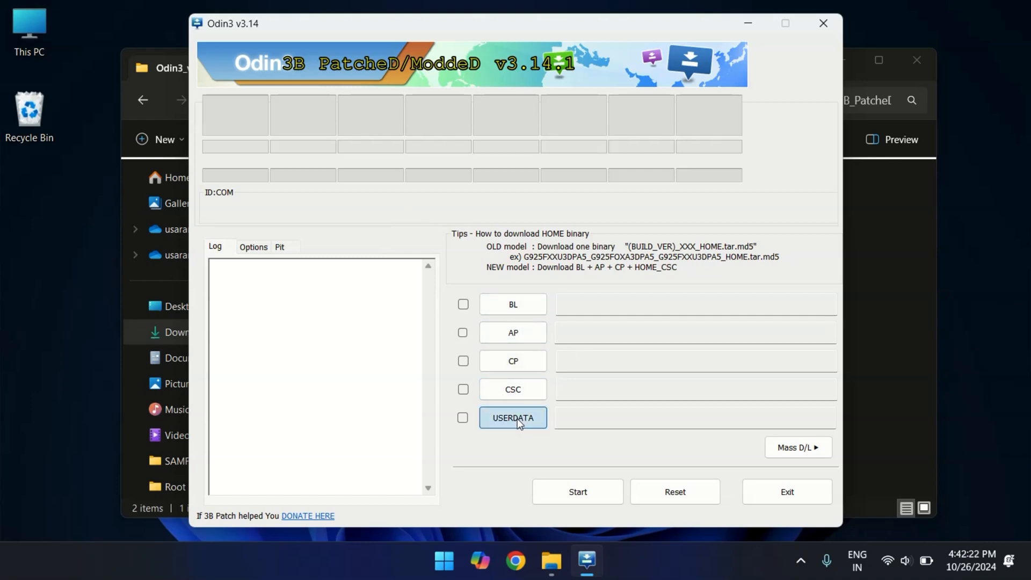
Load USERDATA_AIO_S911B_FORCE_WIPE.tar.md5 into Odin3's USERDATA slot
click(512, 418)
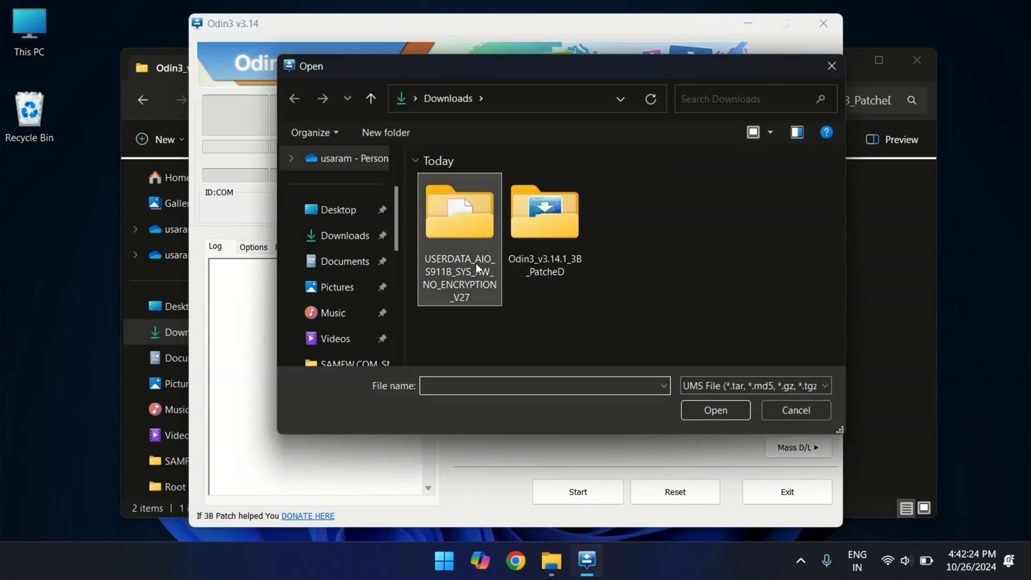
double_click(459, 210)
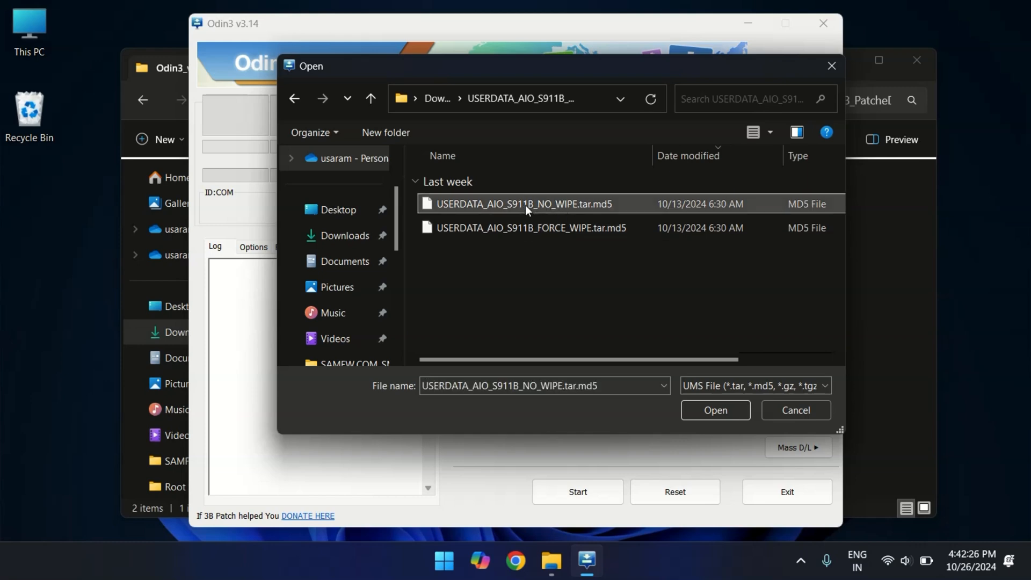
click(529, 227)
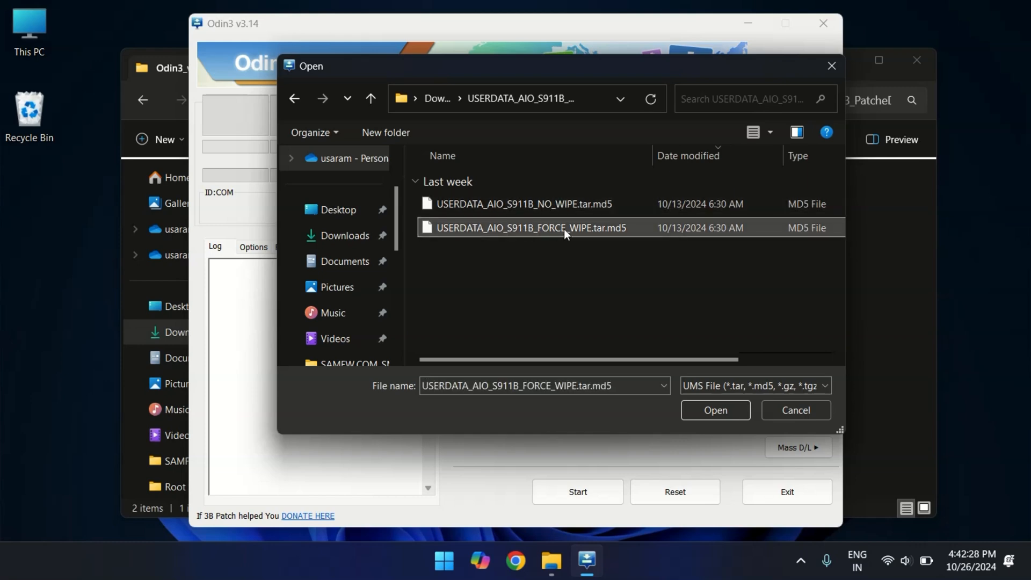
mouse_move(566, 228)
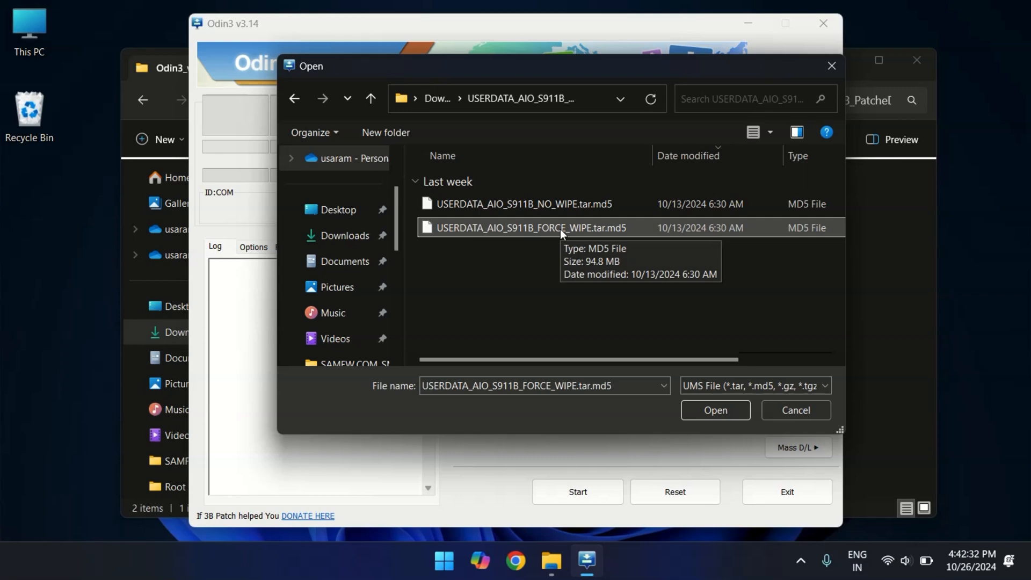
mouse_move(717, 424)
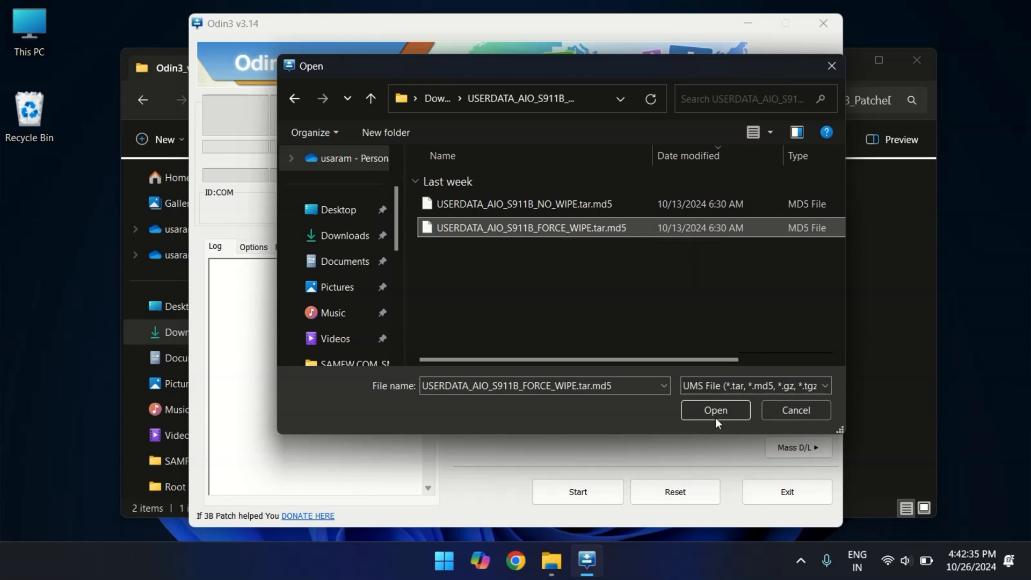
click(715, 410)
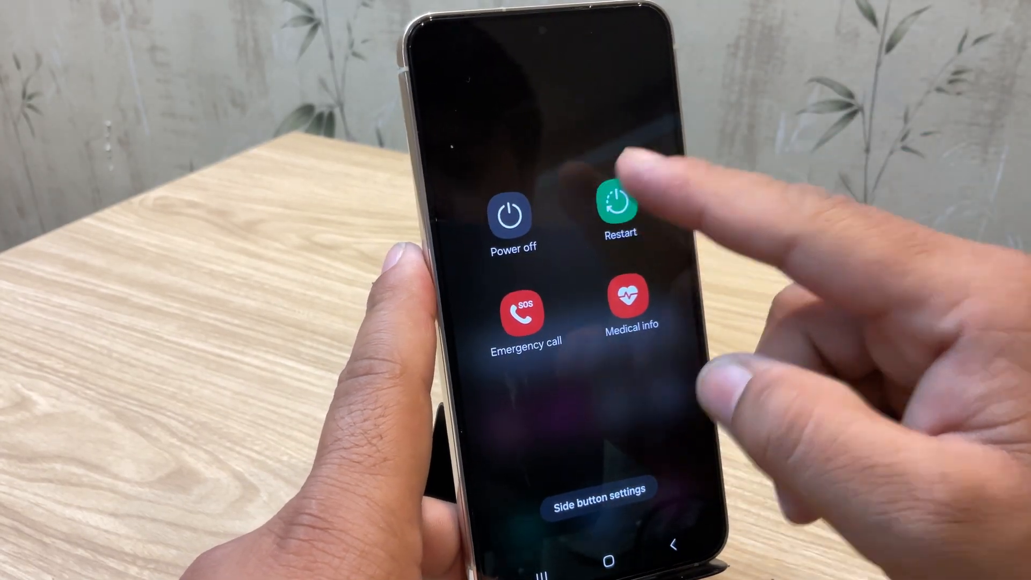
Restart the phone so Odin3 detects it on COM10
click(617, 209)
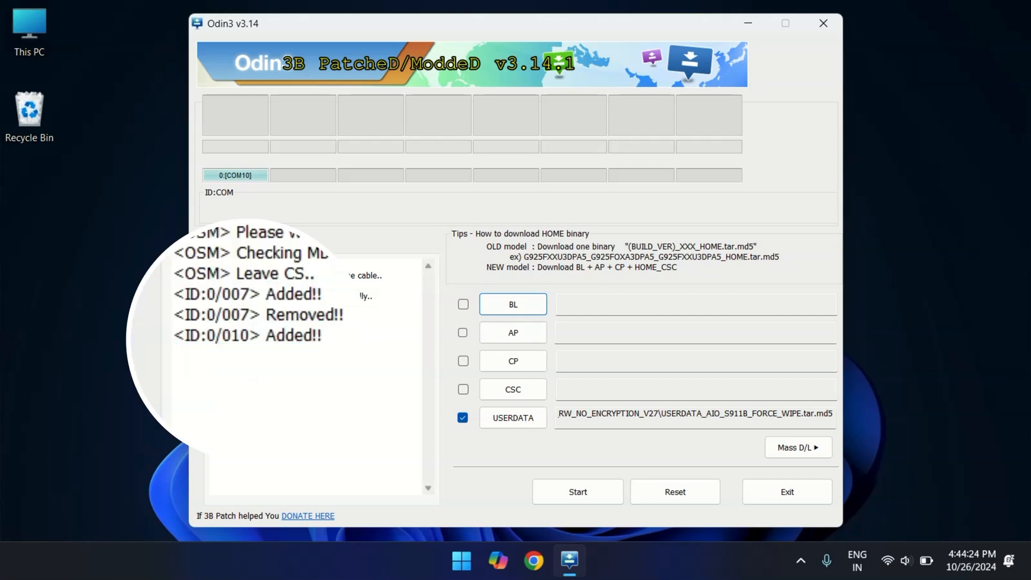
Start the USERDATA flash in Odin3 so the phone boots into TWRP recovery
click(578, 491)
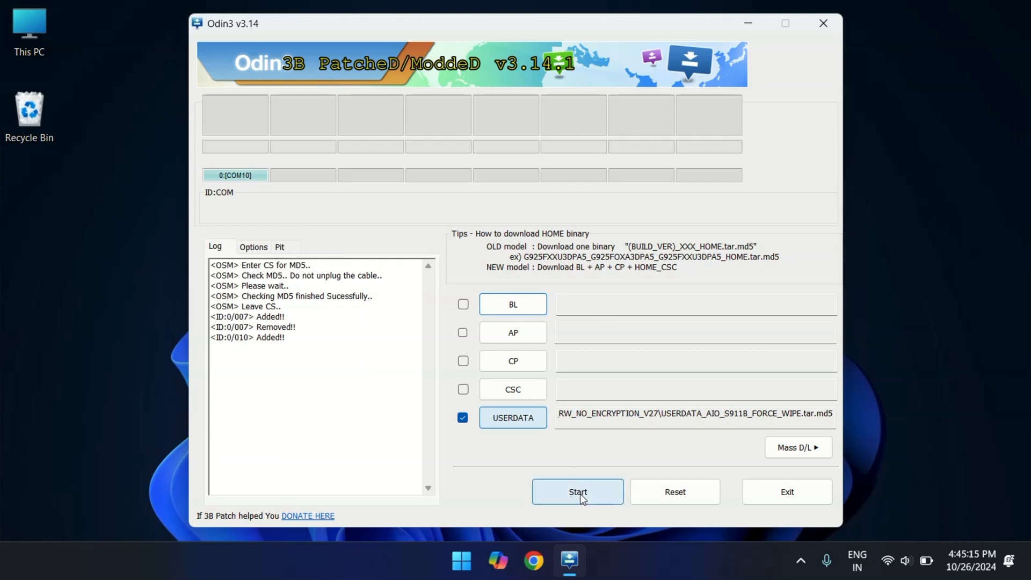
click(578, 491)
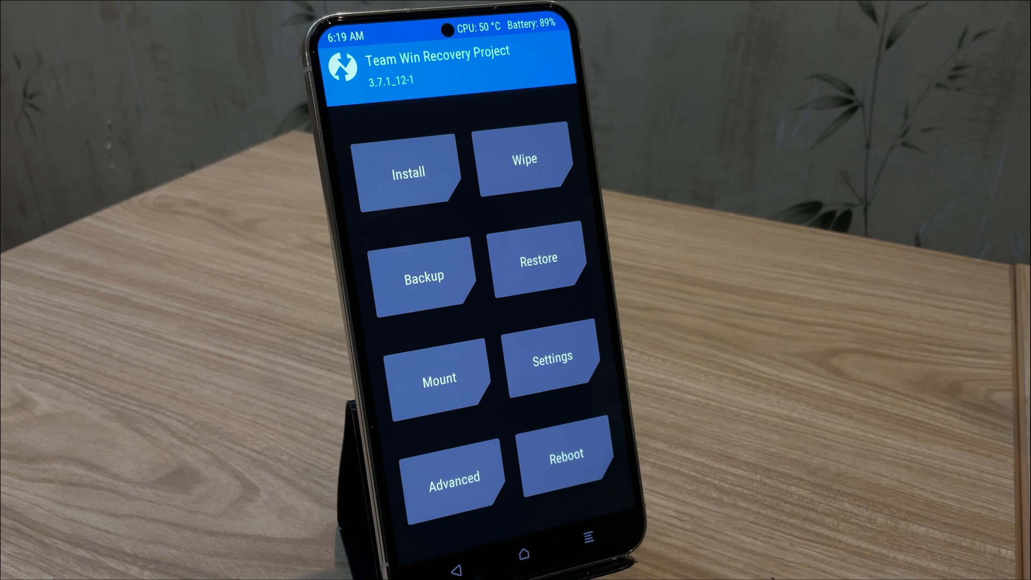
click(408, 173)
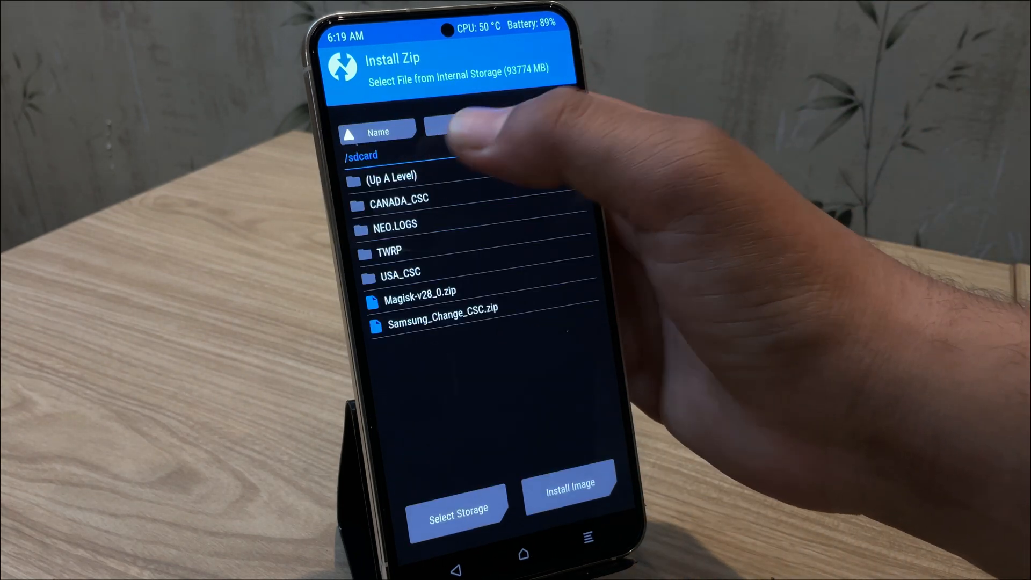
click(421, 301)
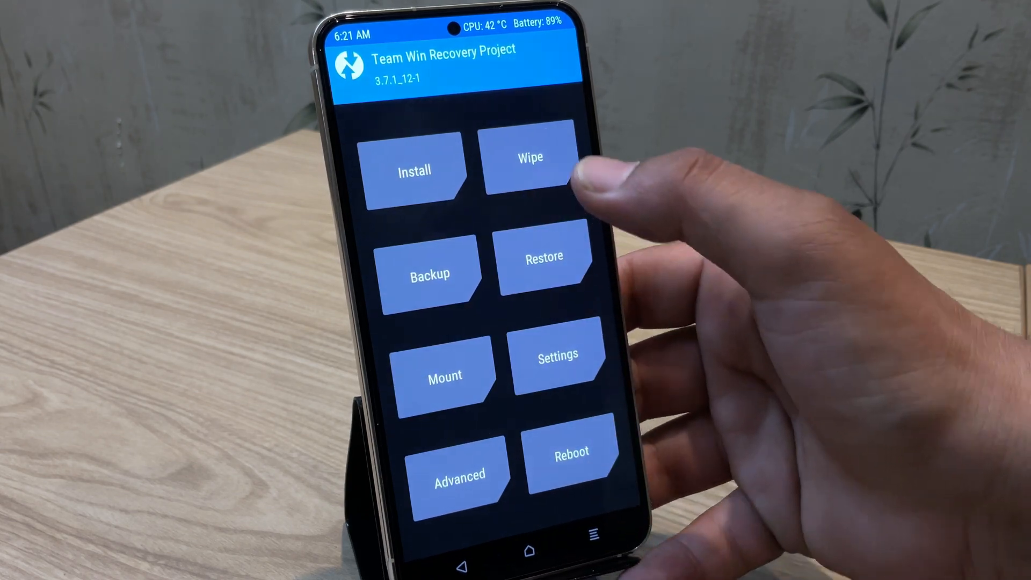
Format the data partition in TWRP, confirming with 'yes'
click(529, 171)
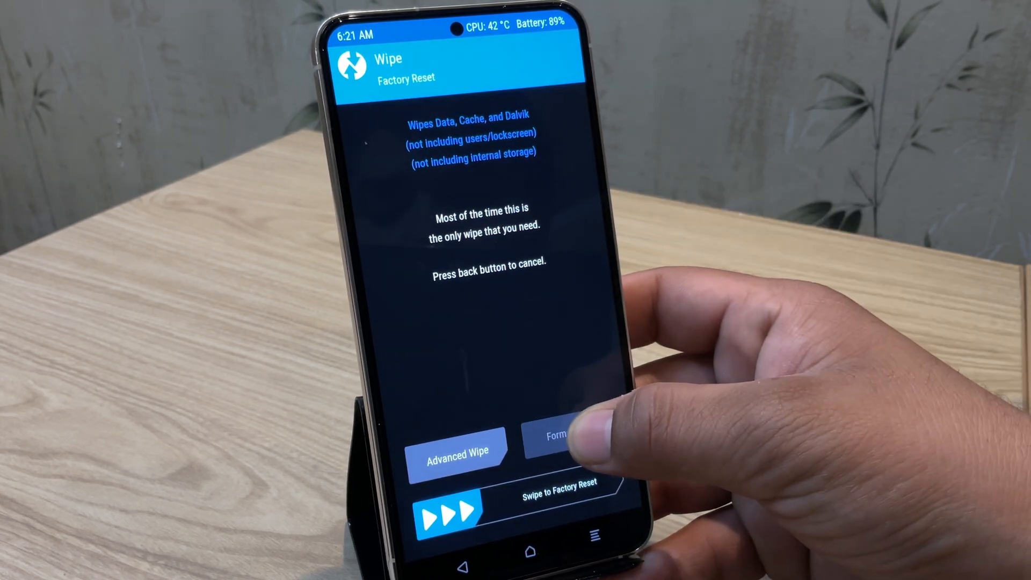
click(555, 440)
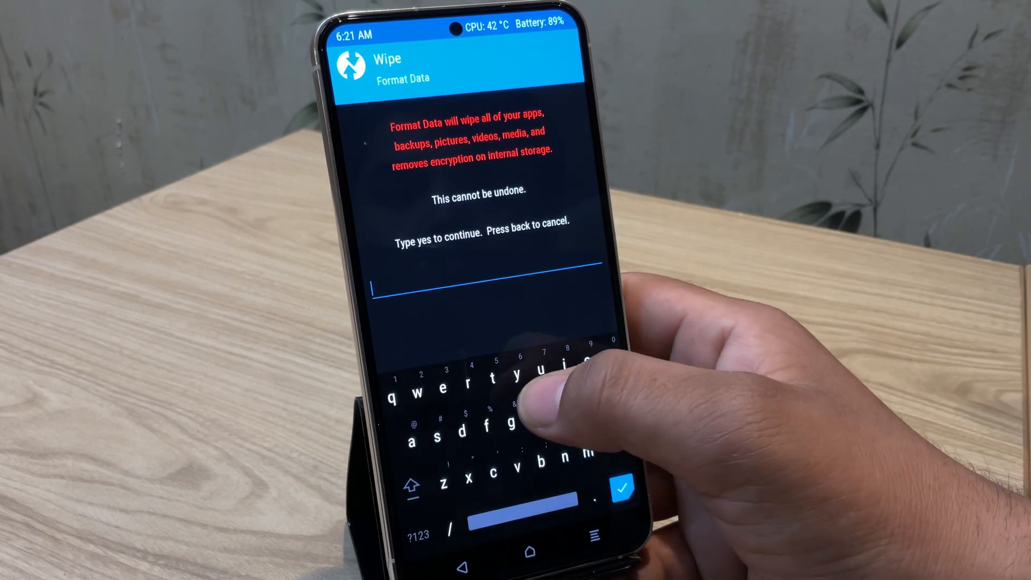
text(yes)
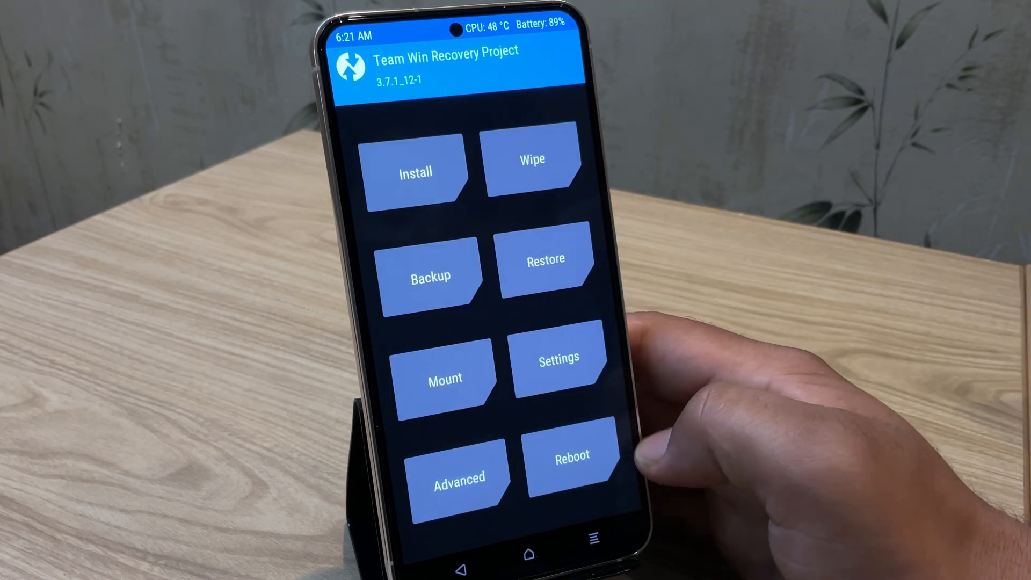
Reboot to recovery then to Android system, passing the bootloader warning each time
click(570, 456)
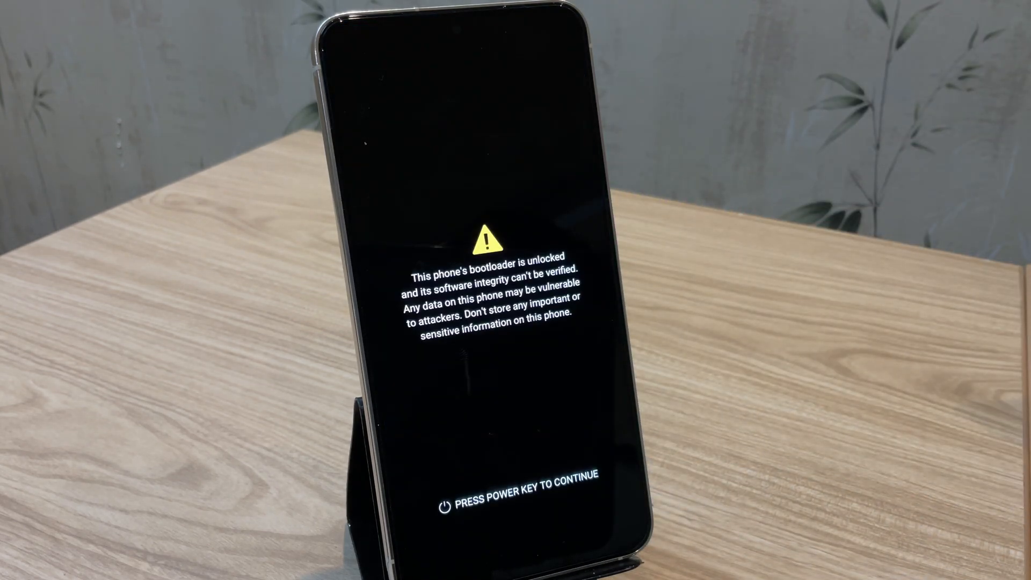
key(power)
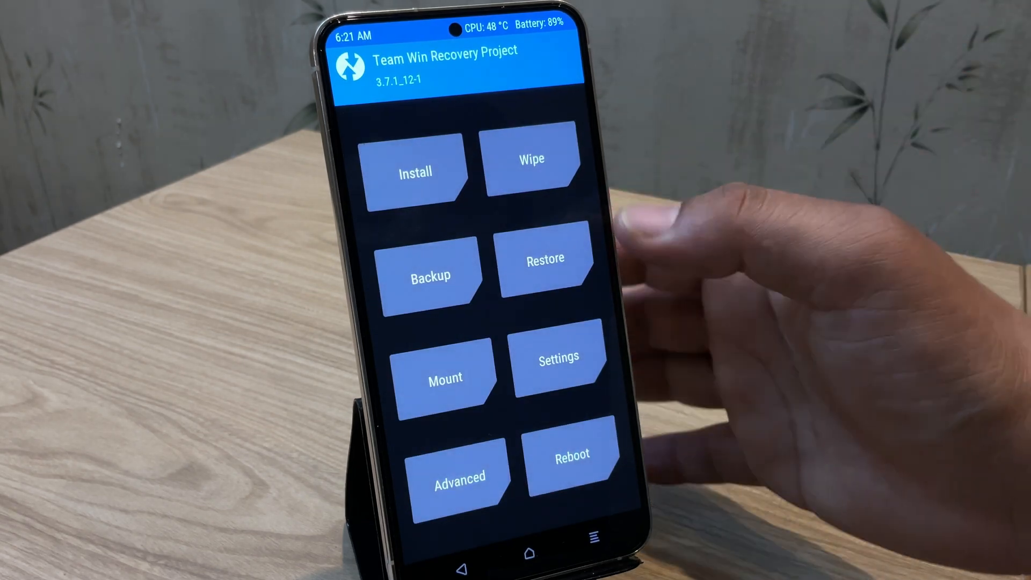
click(571, 453)
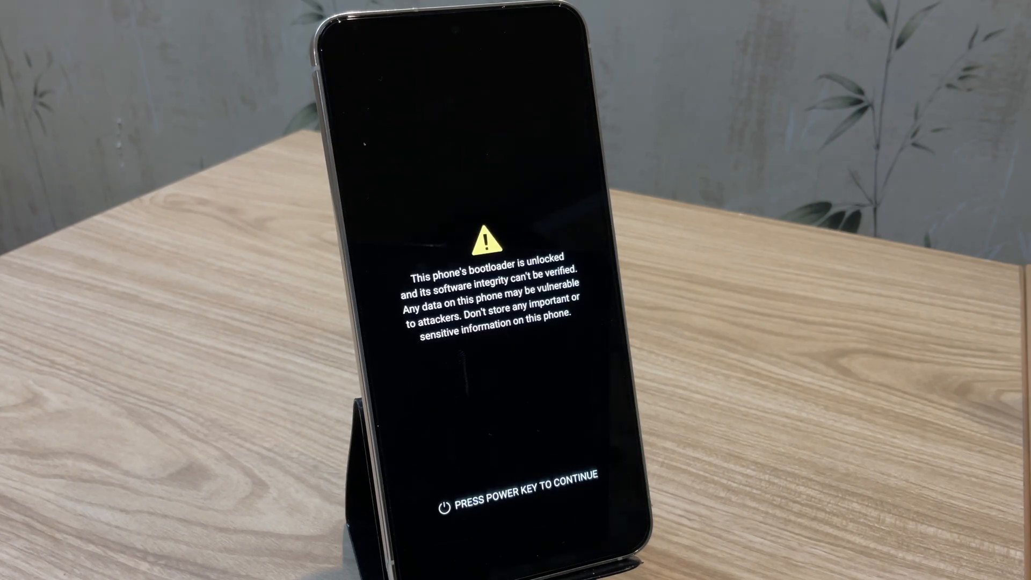
key(power)
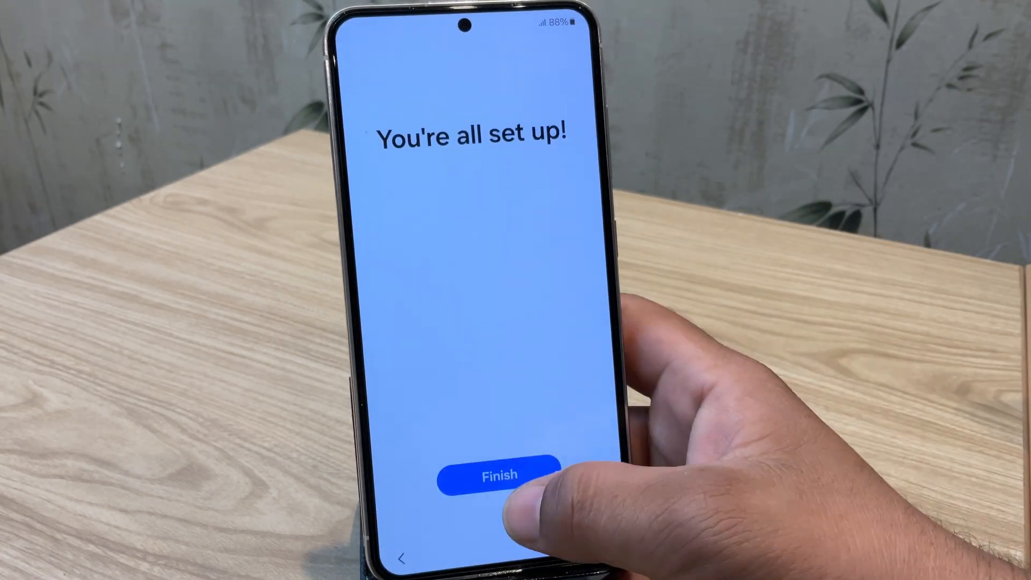
Finish phone setup, upgrade the Magisk stub to the full app, and start a Google search
click(500, 472)
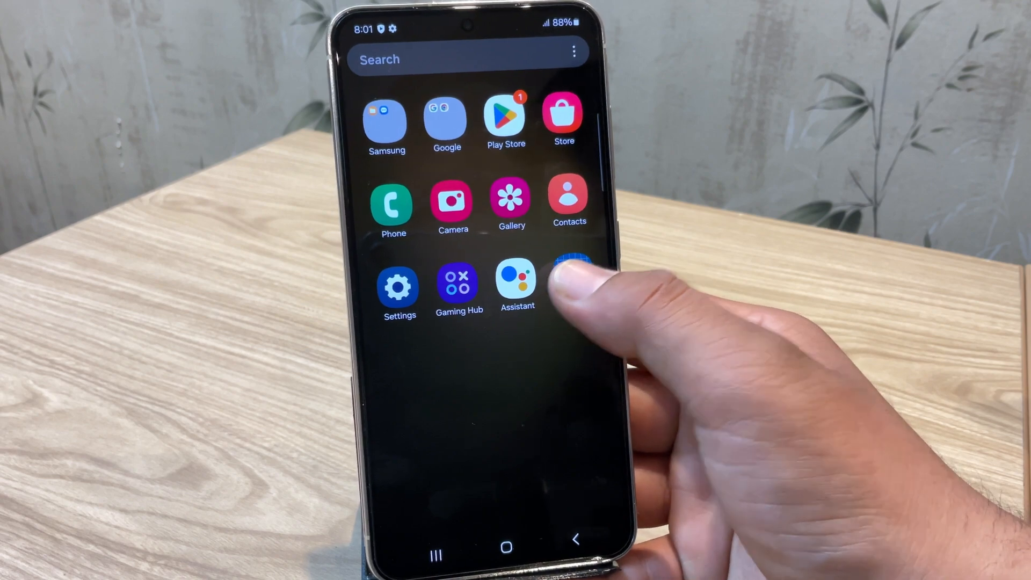
click(573, 276)
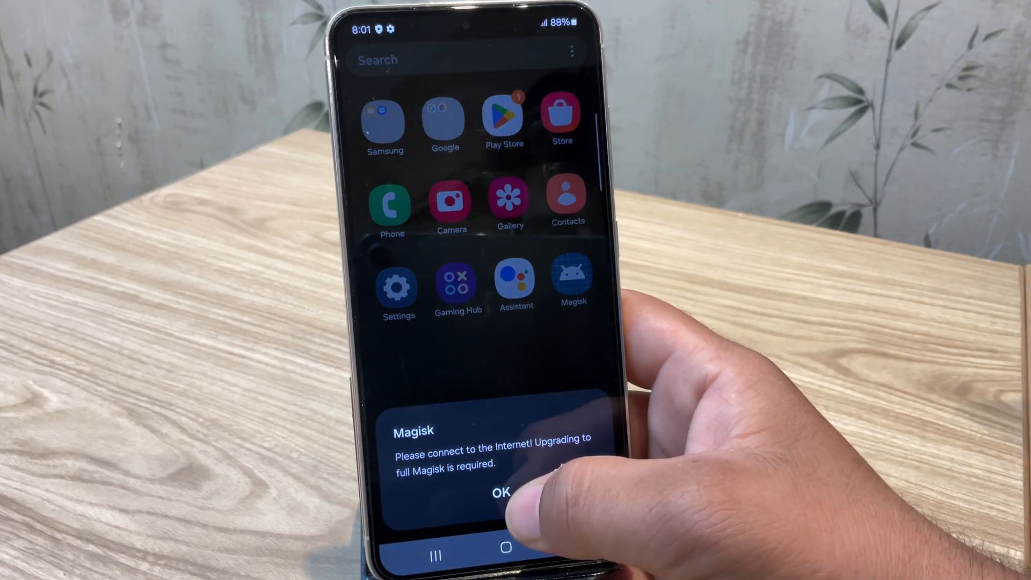
click(504, 492)
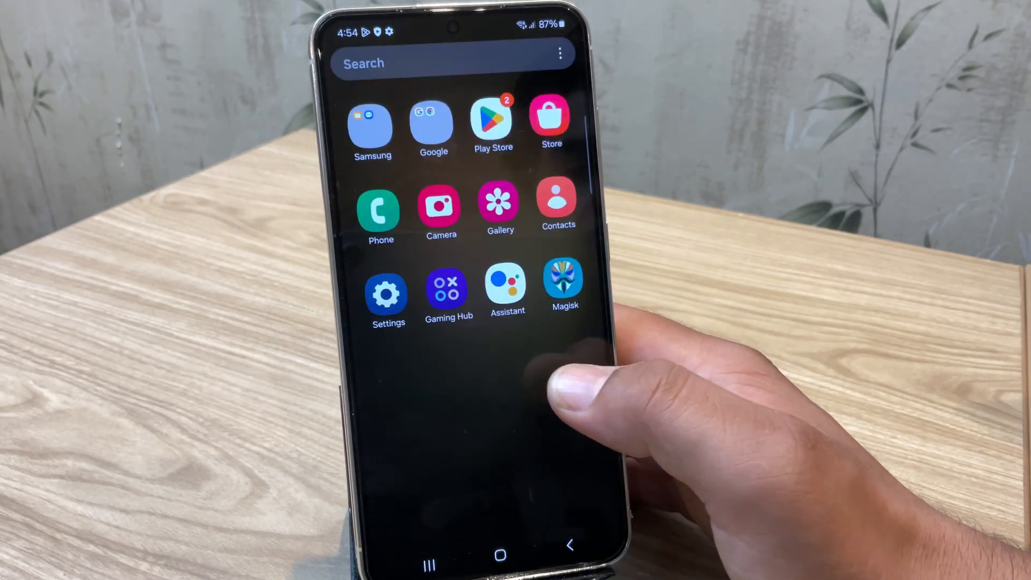
click(564, 288)
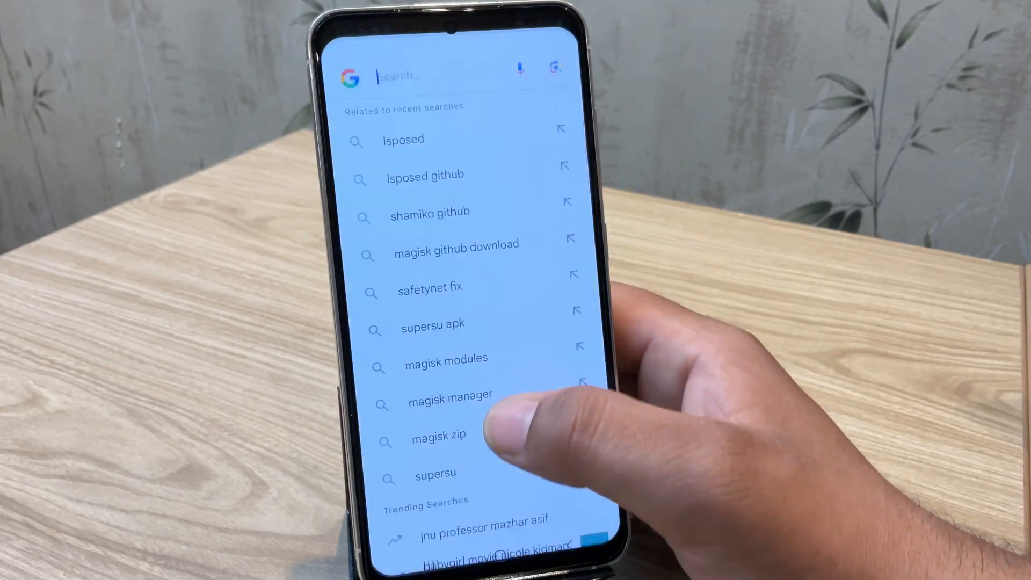
Search 'root ch', install Root Checker Basic from the result, then return to Magisk
text(root ch)
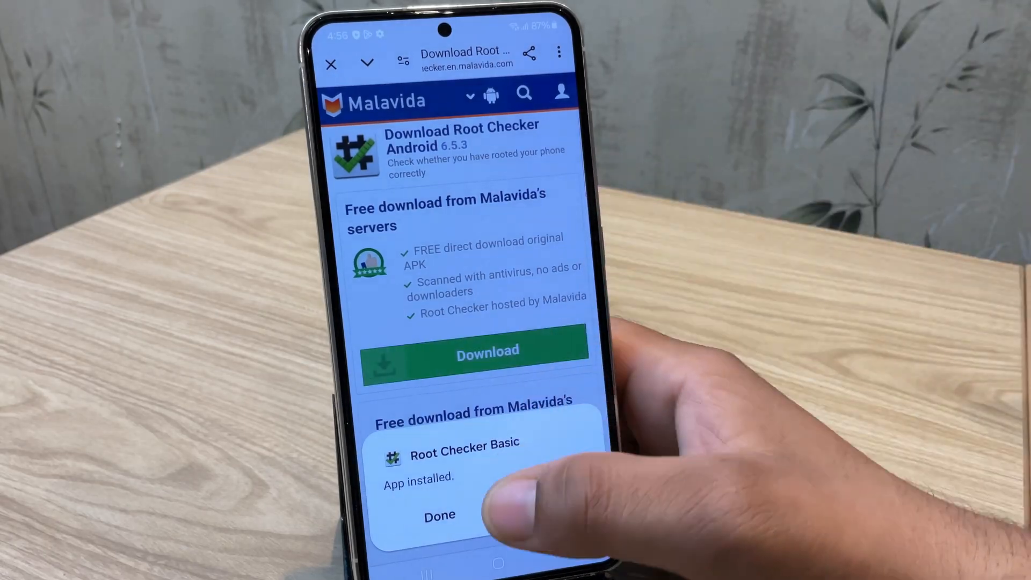
click(438, 514)
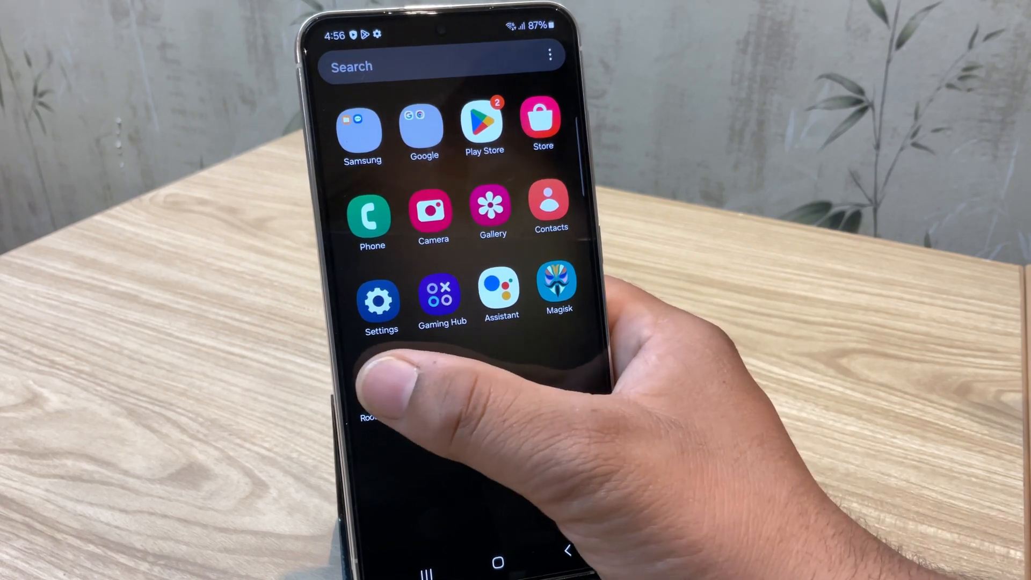
click(369, 409)
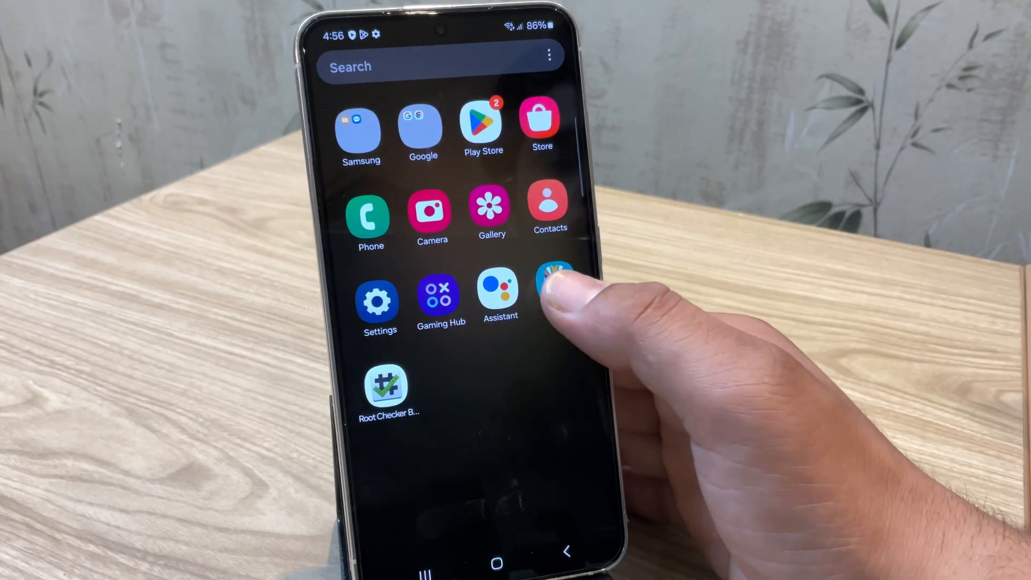
click(554, 289)
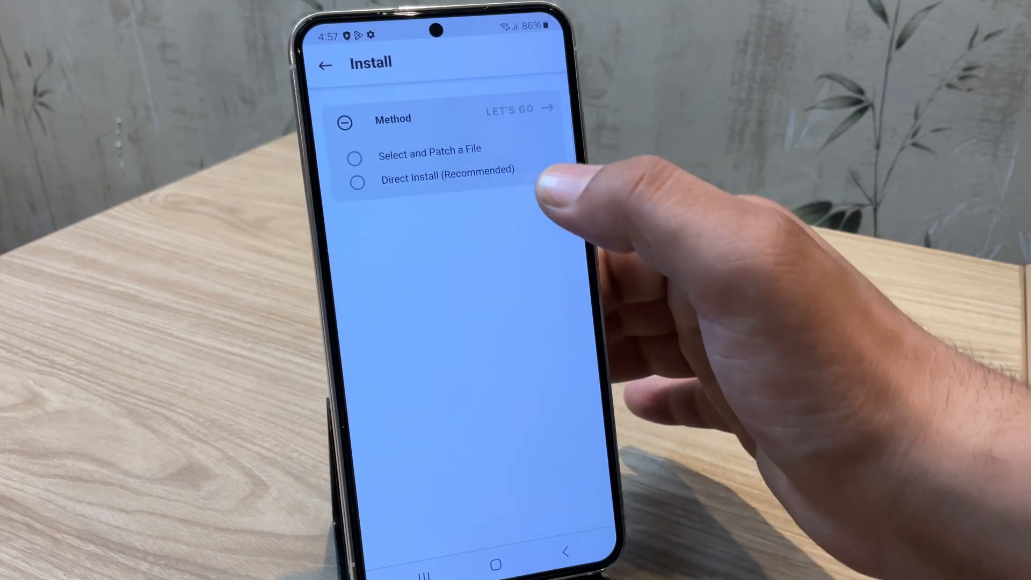
Run Magisk's Direct Install (Recommended) and reboot the phone to apply it
click(356, 183)
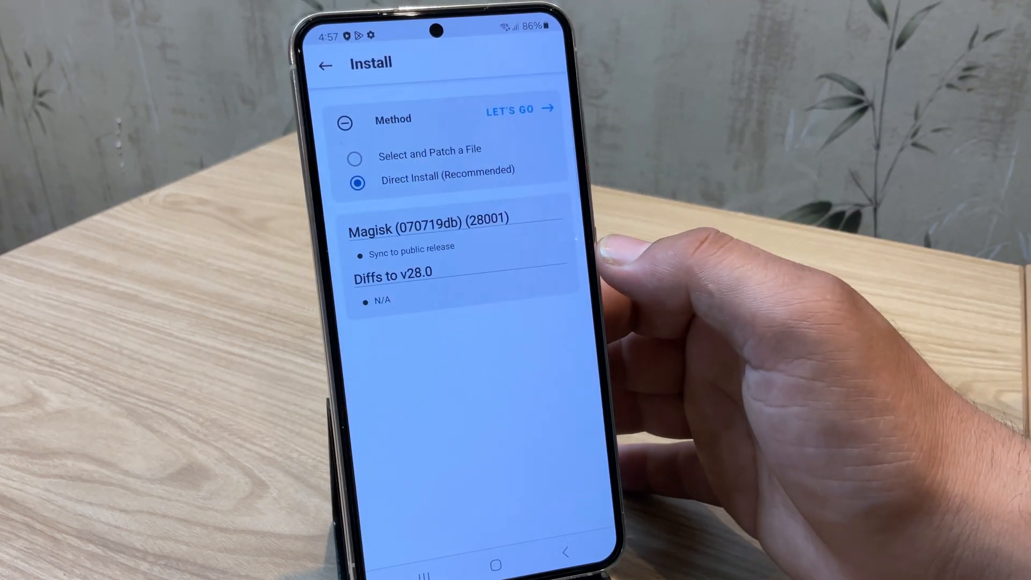
click(509, 110)
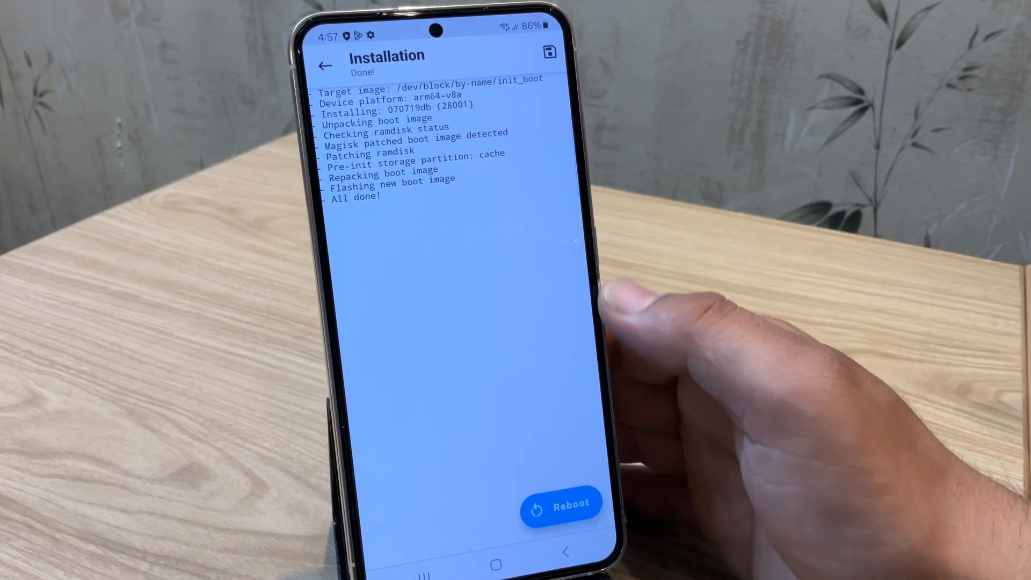
click(562, 502)
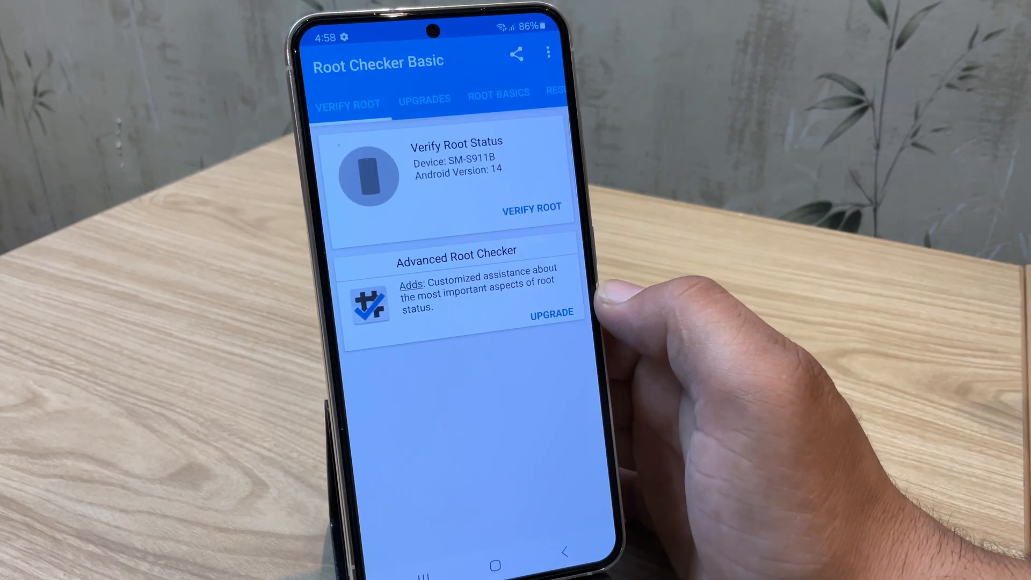
Verify root in Root Checker Basic, grant the Superuser request, review Results, return to app drawer
click(532, 208)
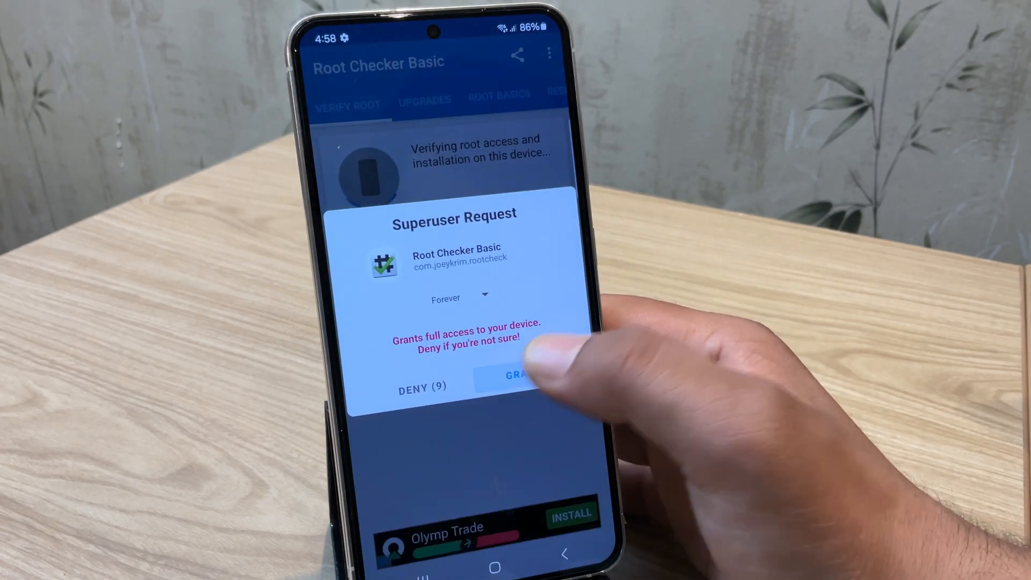
click(517, 376)
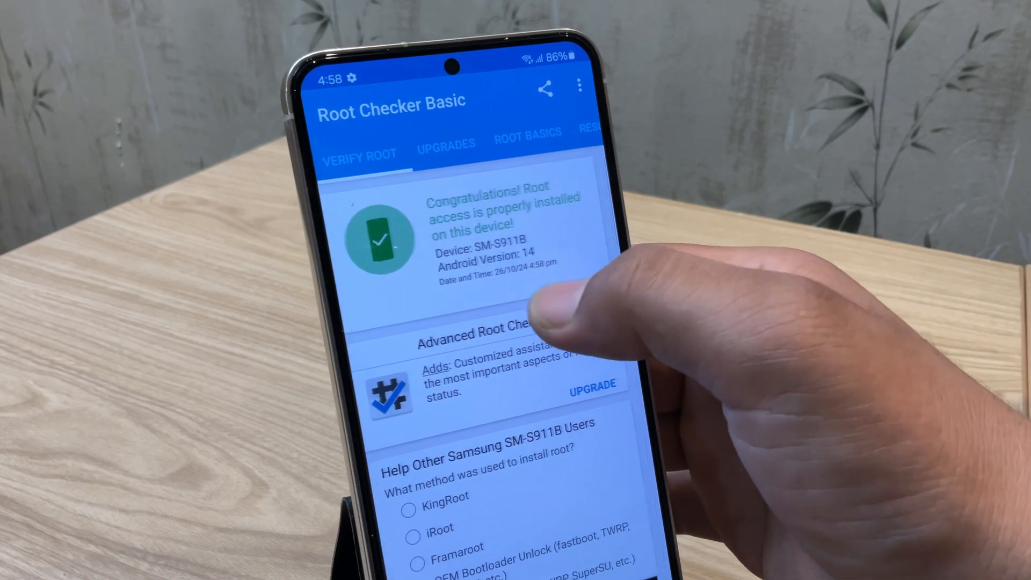
click(446, 143)
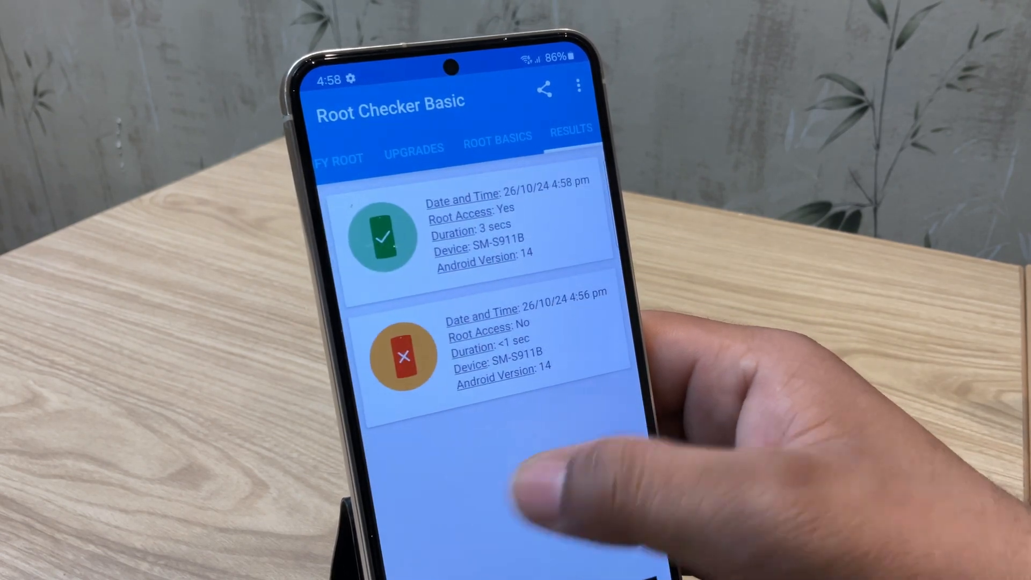
click(359, 154)
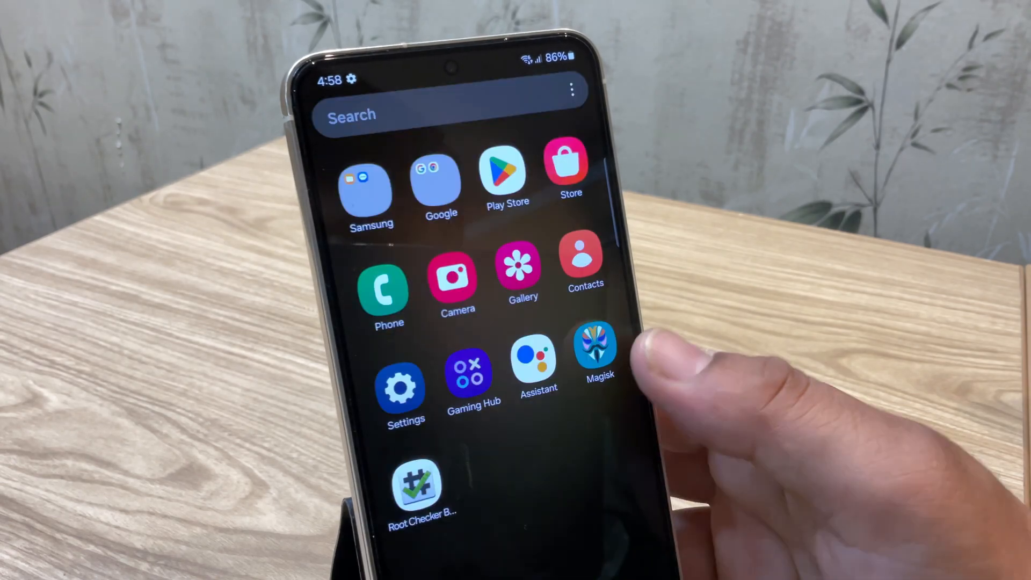
mouse_move(625, 341)
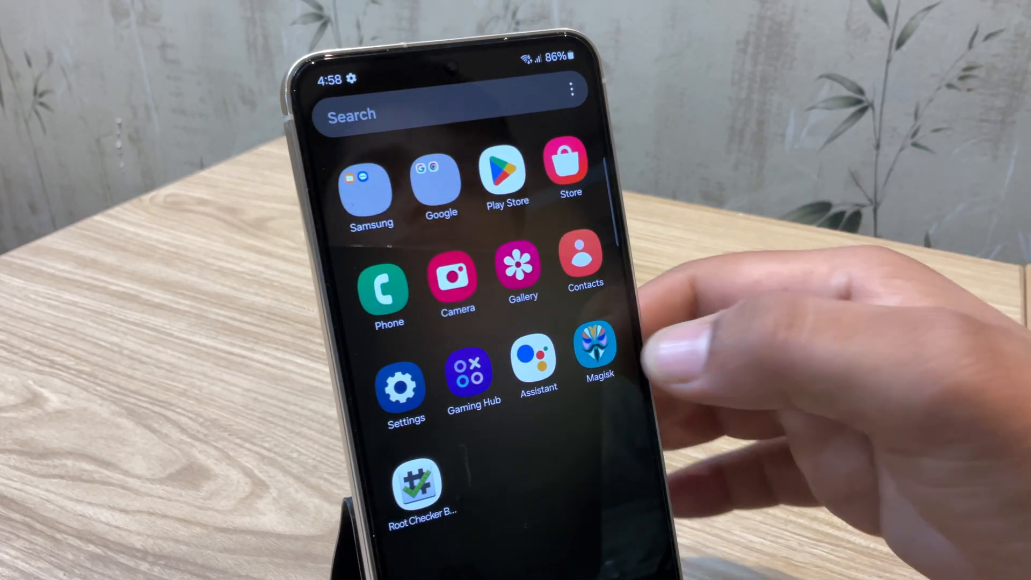
Show Magisk Home with version 070719db (28001) installed and Ramdisk Yes
click(596, 348)
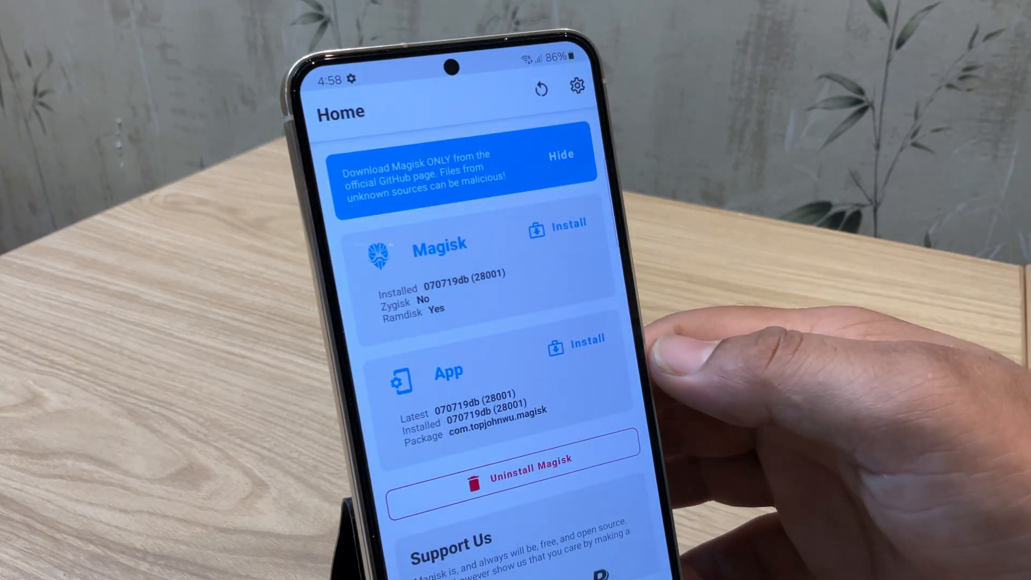